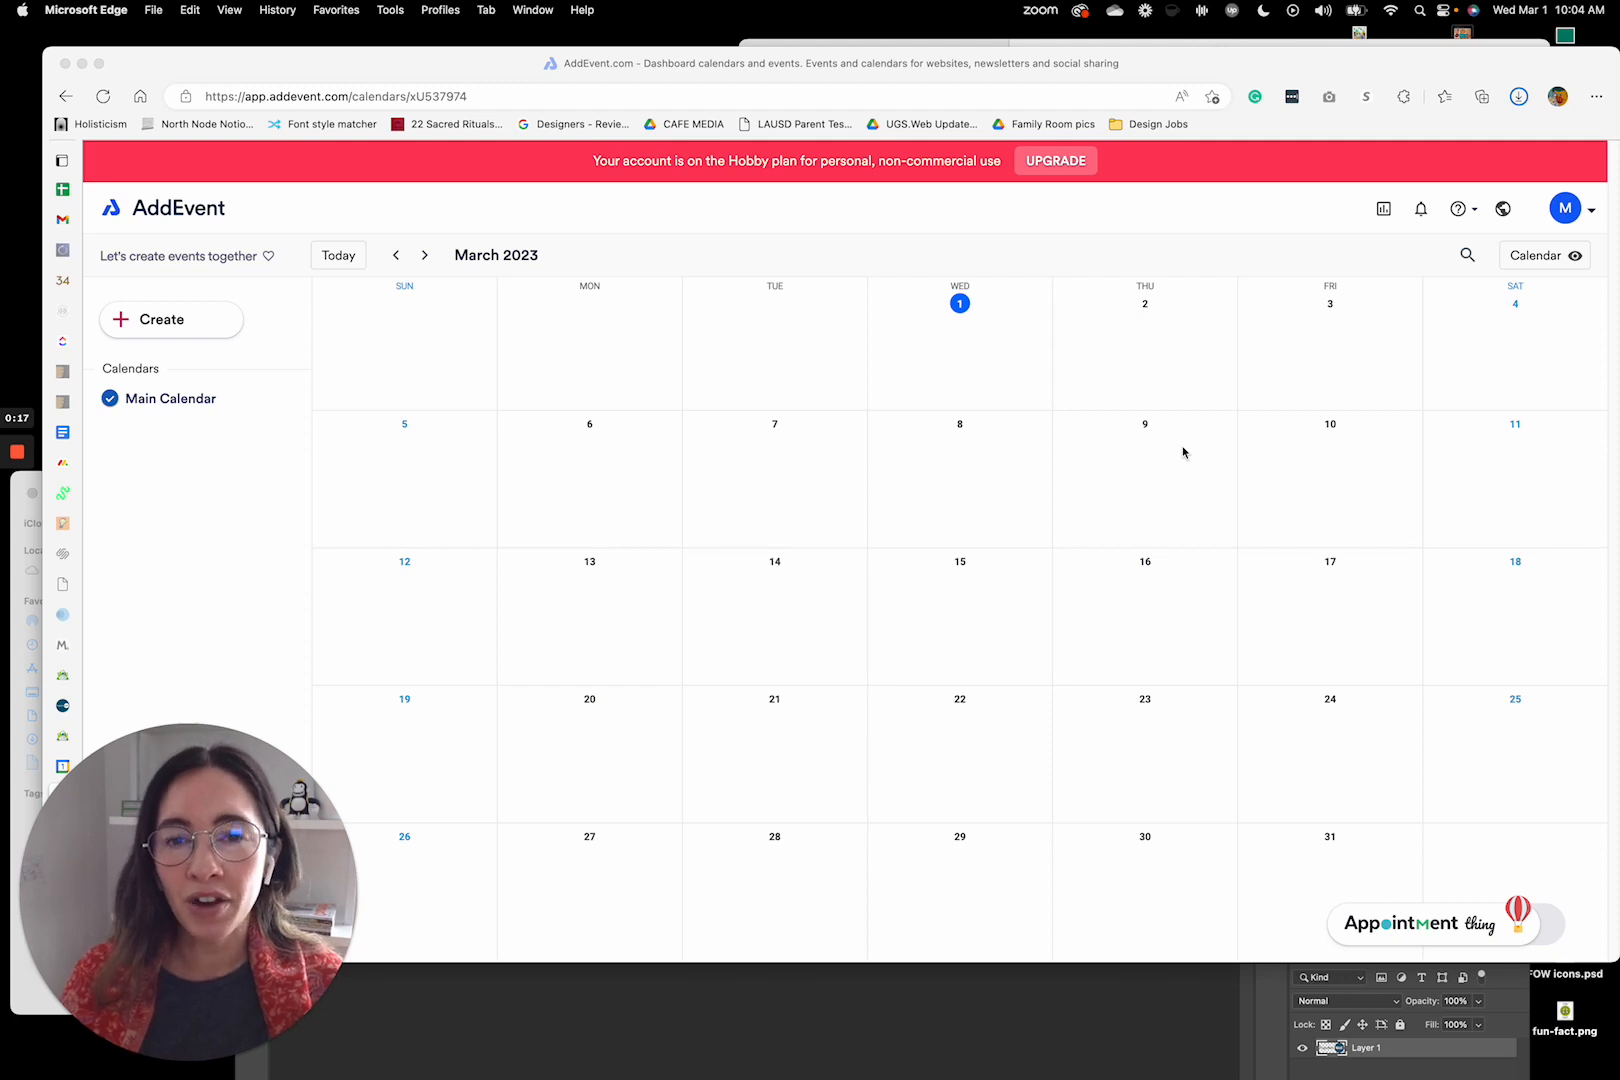
{"action": "mouse_move", "coordinate": [196, 240]}
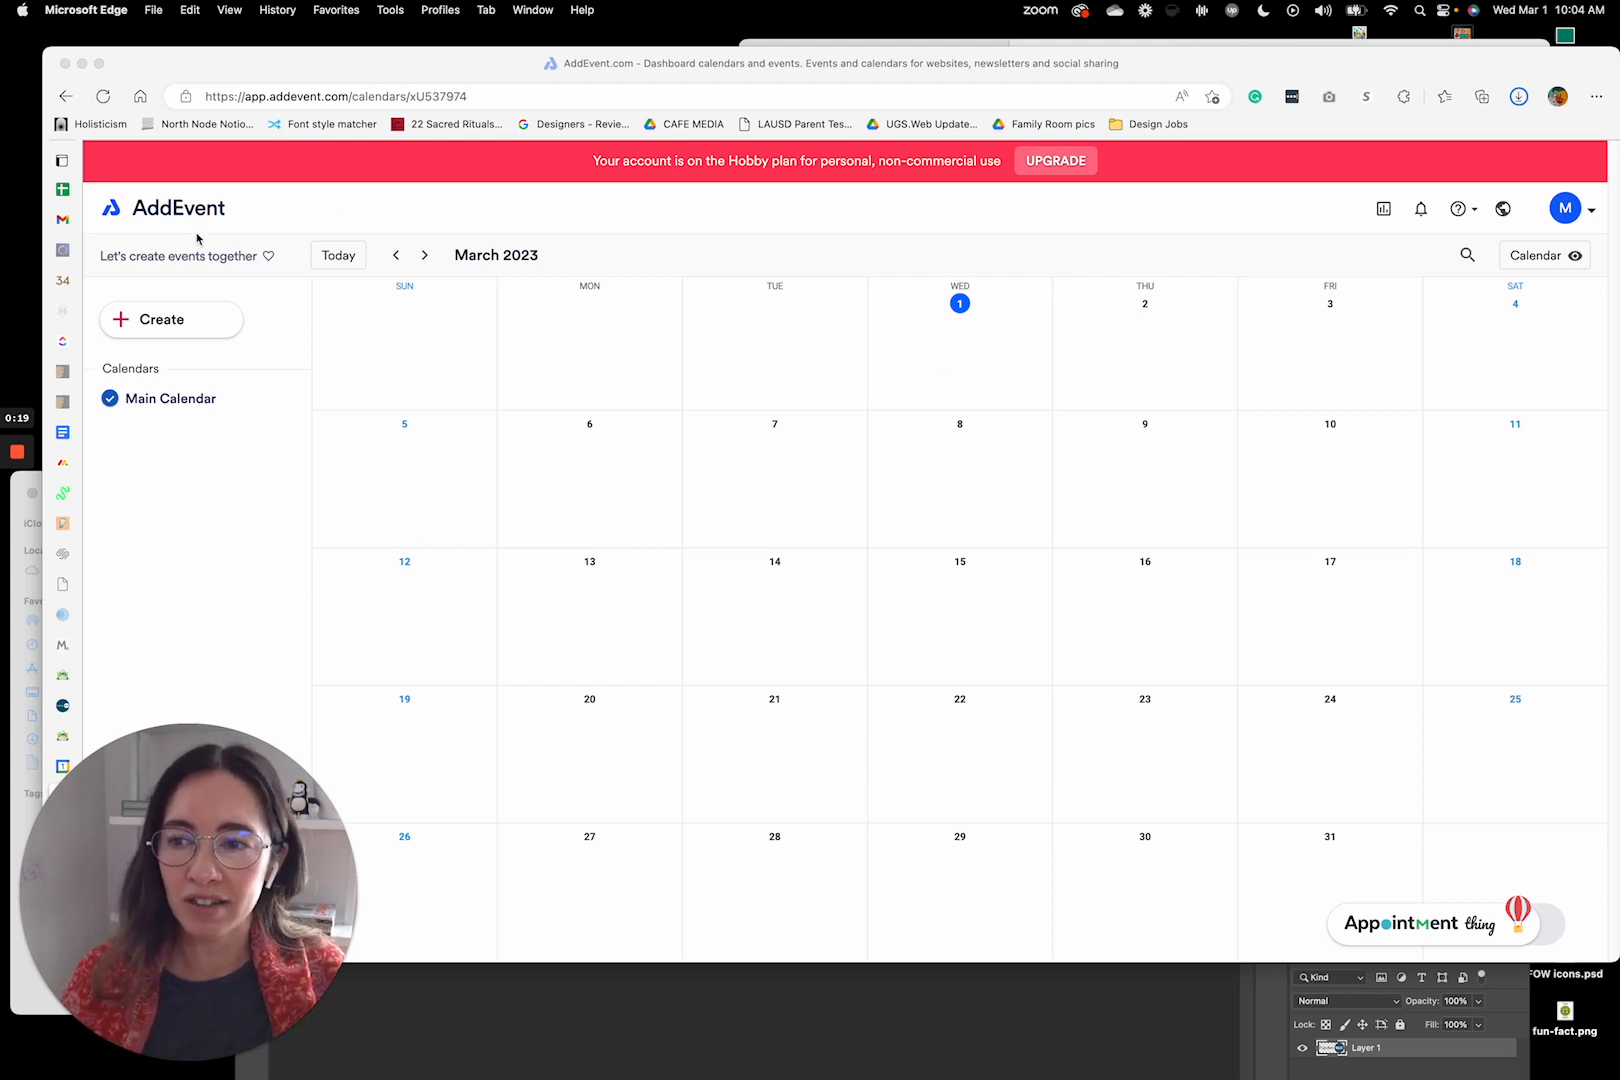
{"action": "mouse_move", "coordinate": [188, 218]}
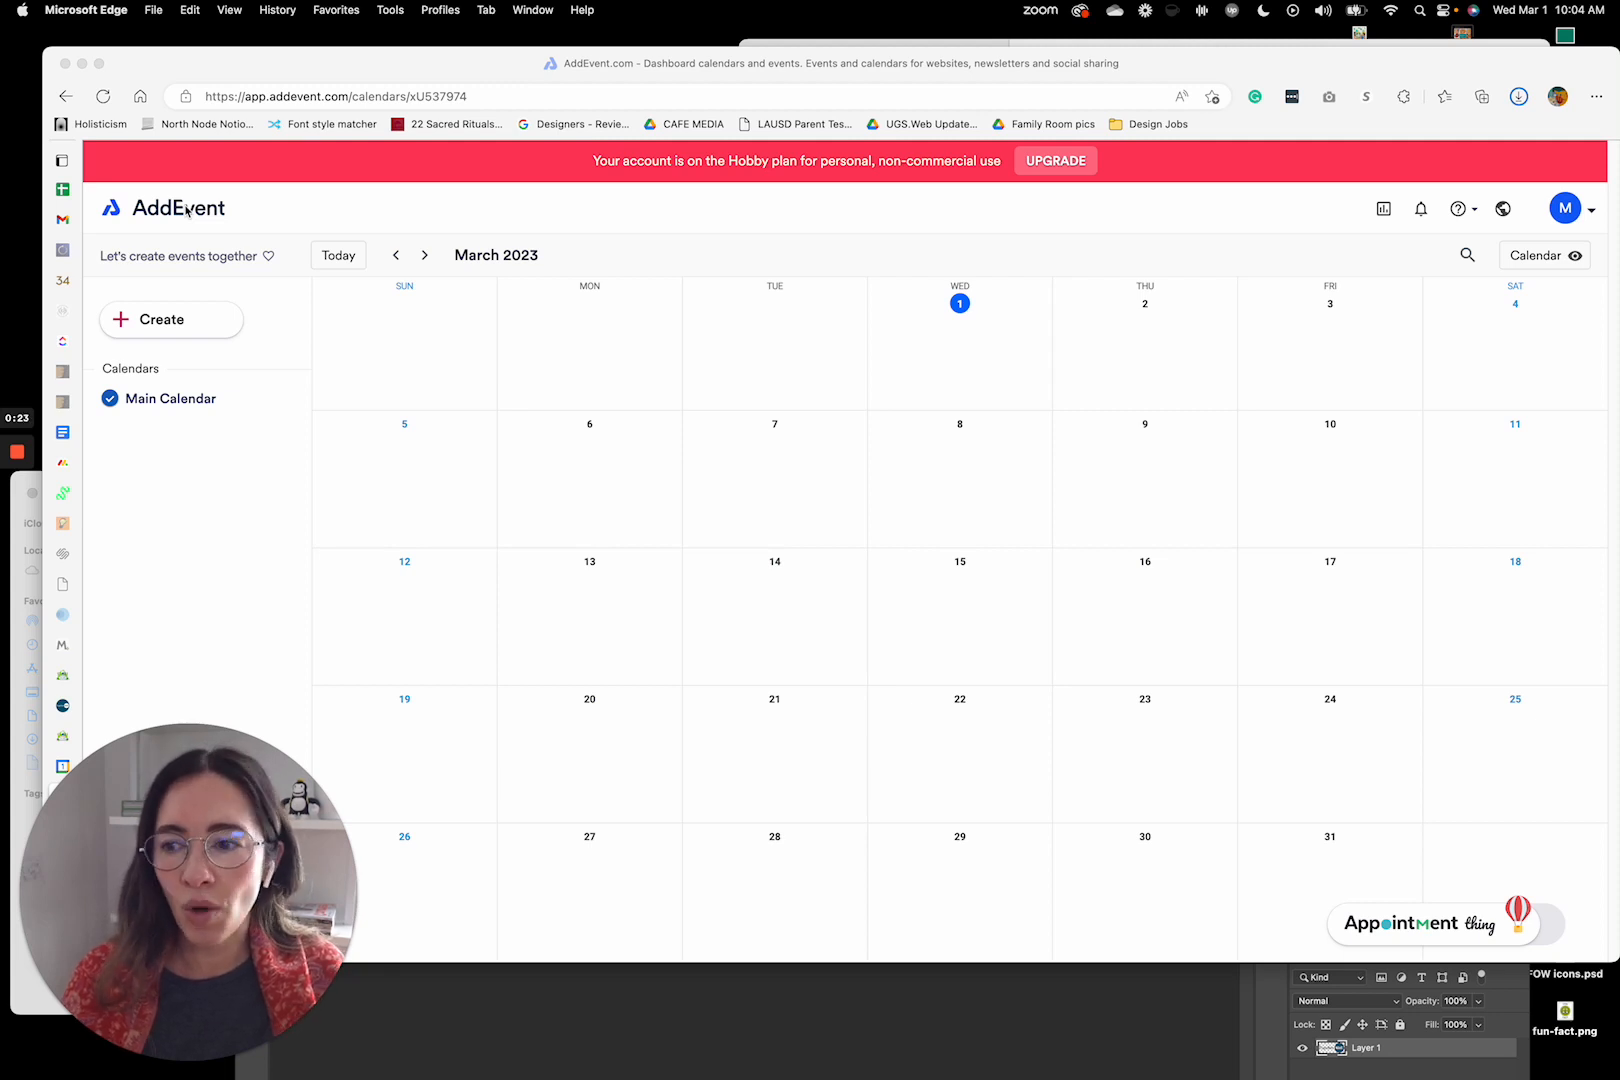
{"action": "mouse_move", "coordinate": [468, 314]}
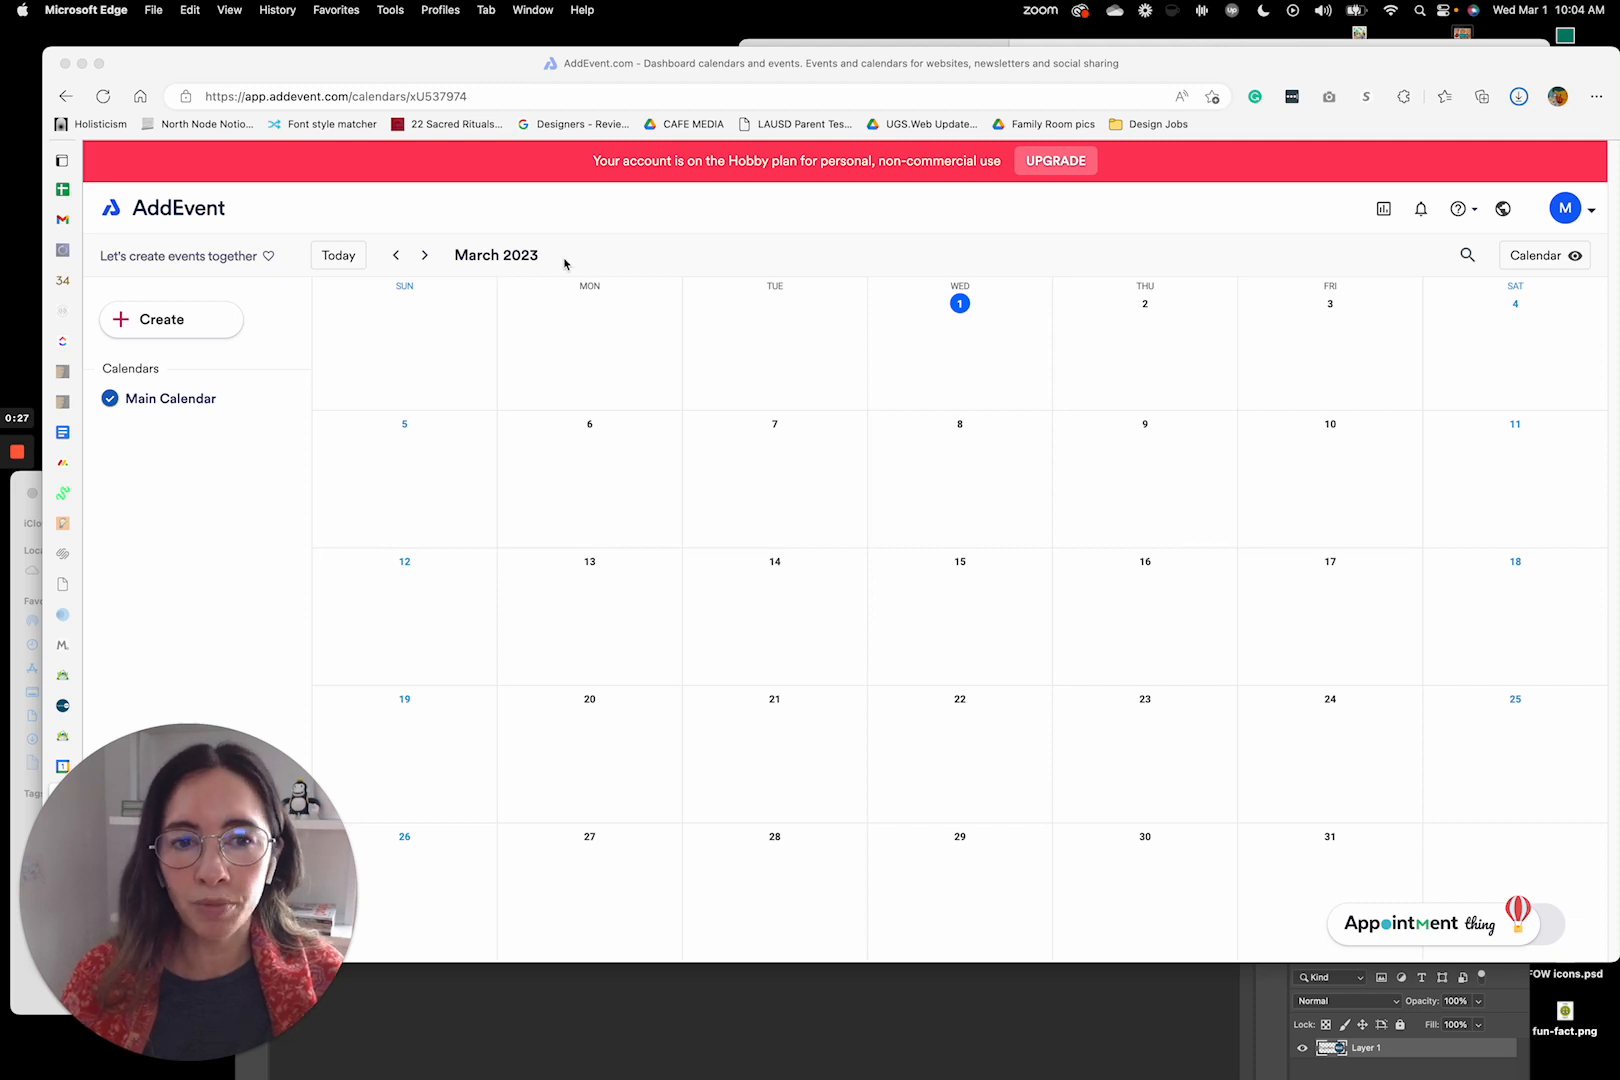
{"action": "mouse_move", "coordinate": [662, 460]}
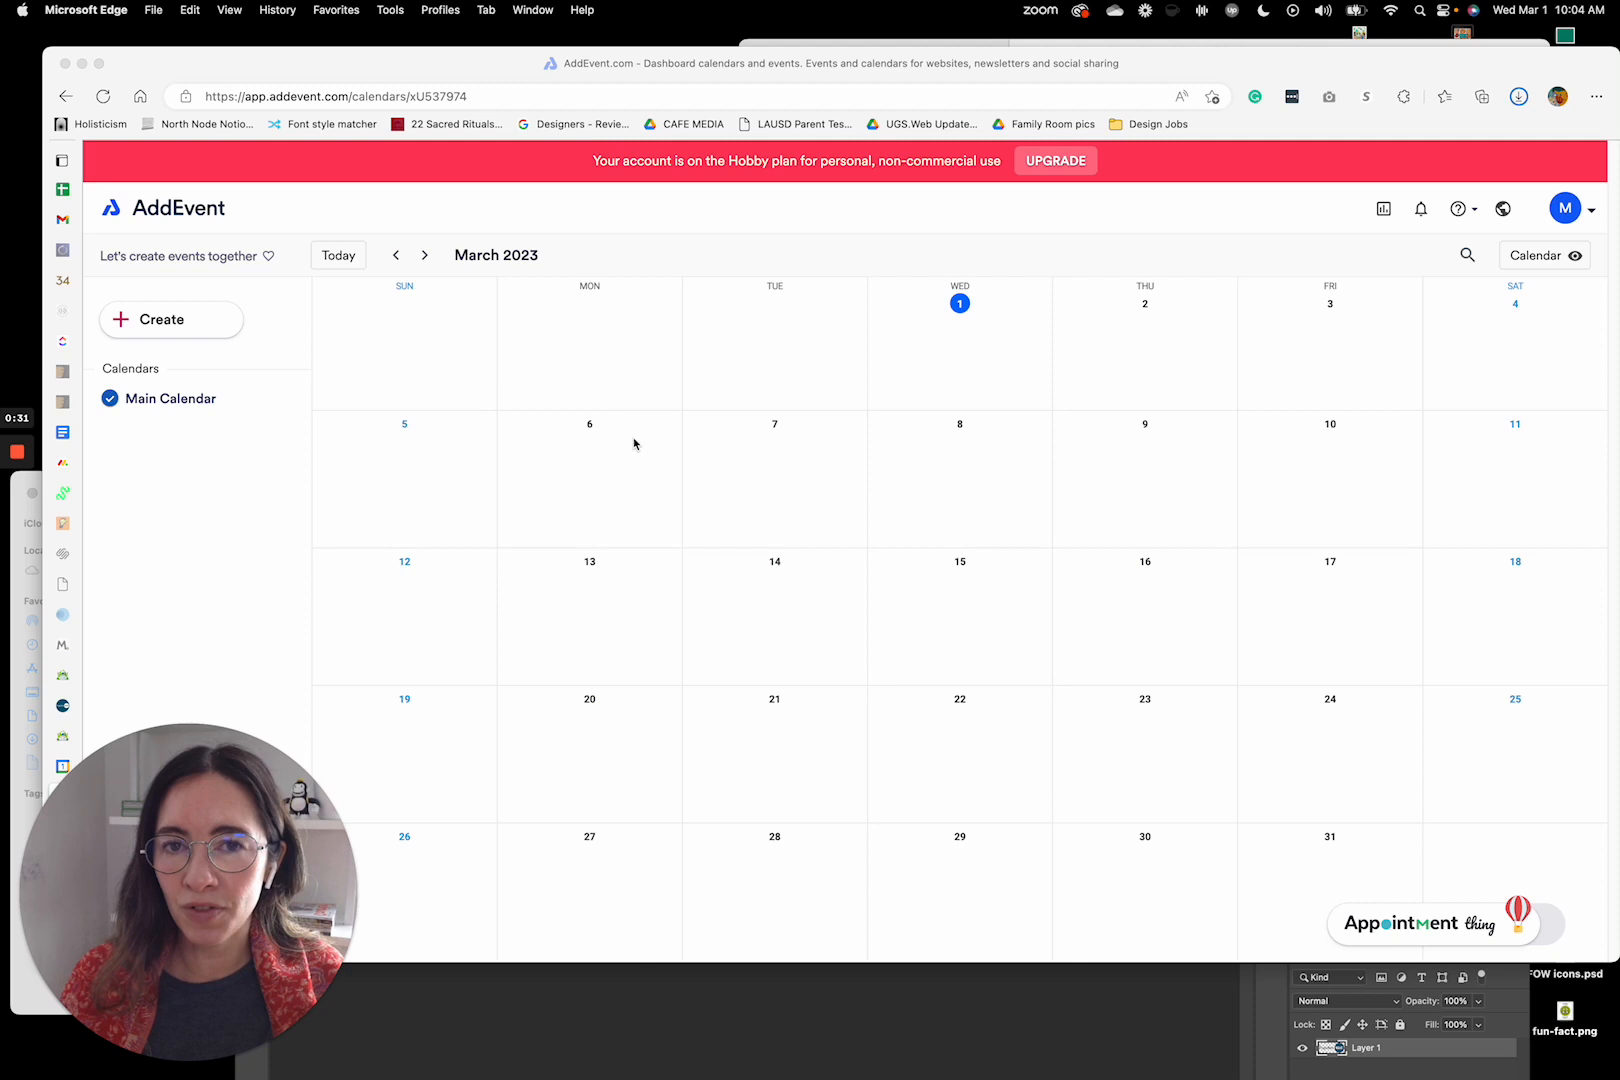
{"action": "mouse_move", "coordinate": [608, 426]}
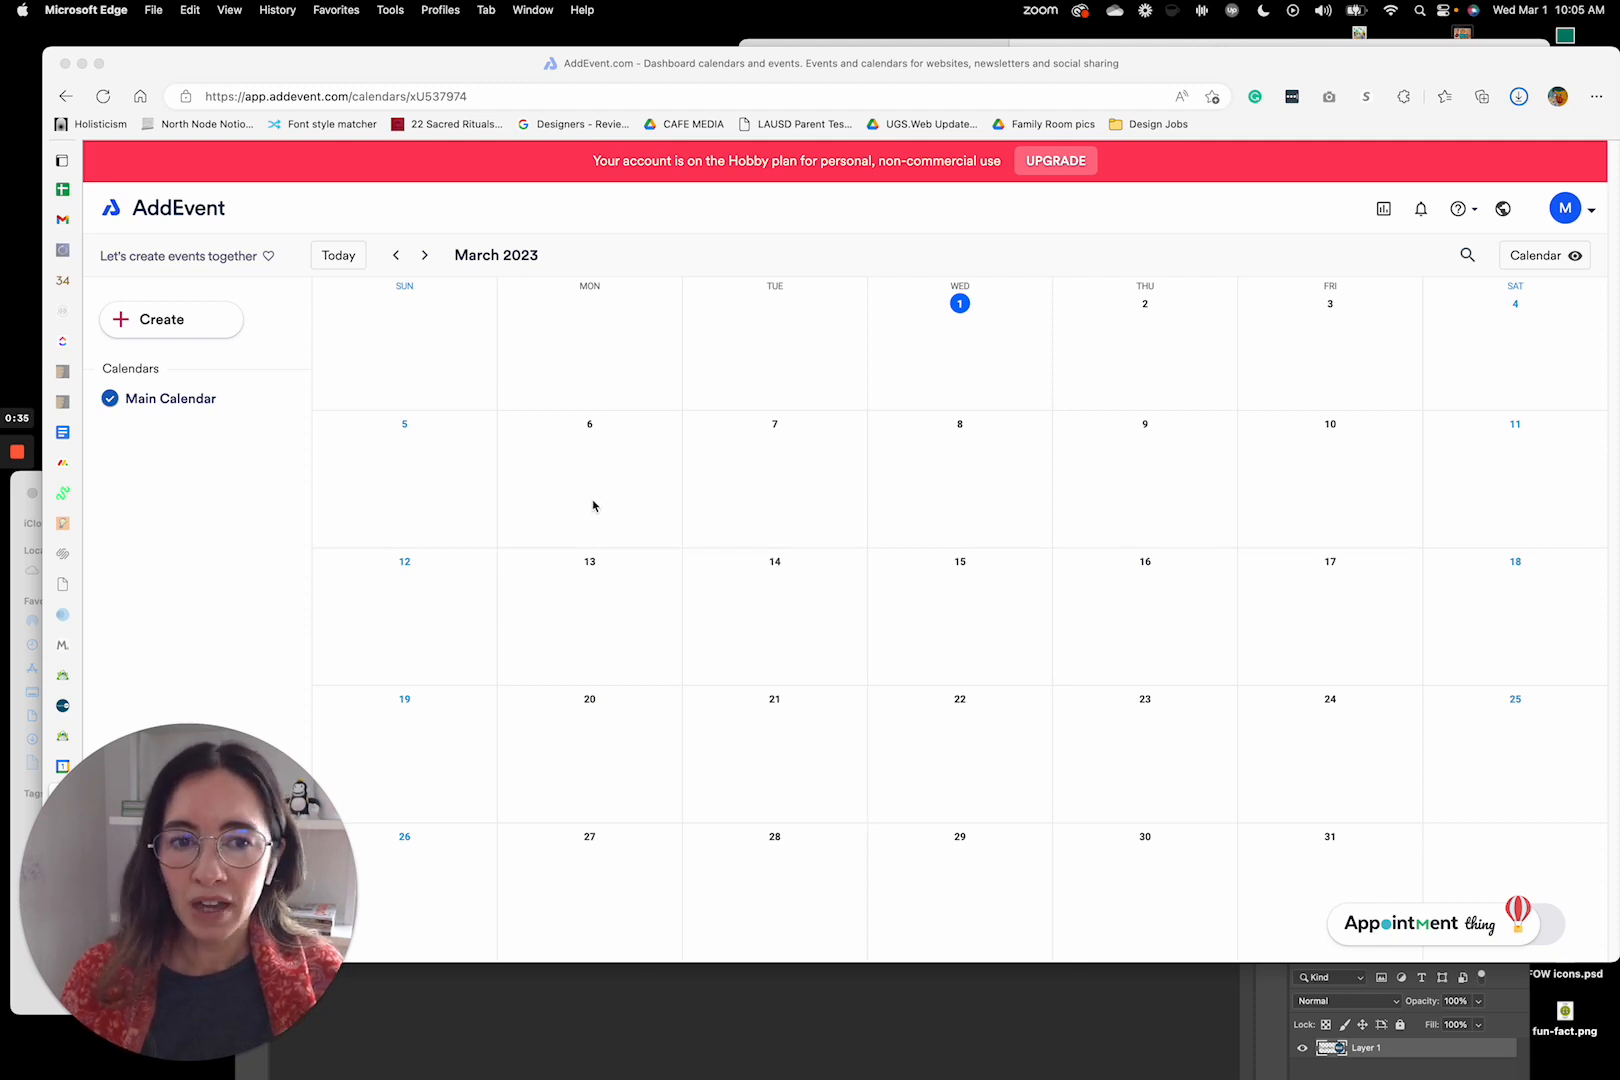
{"action": "mouse_move", "coordinate": [364, 454]}
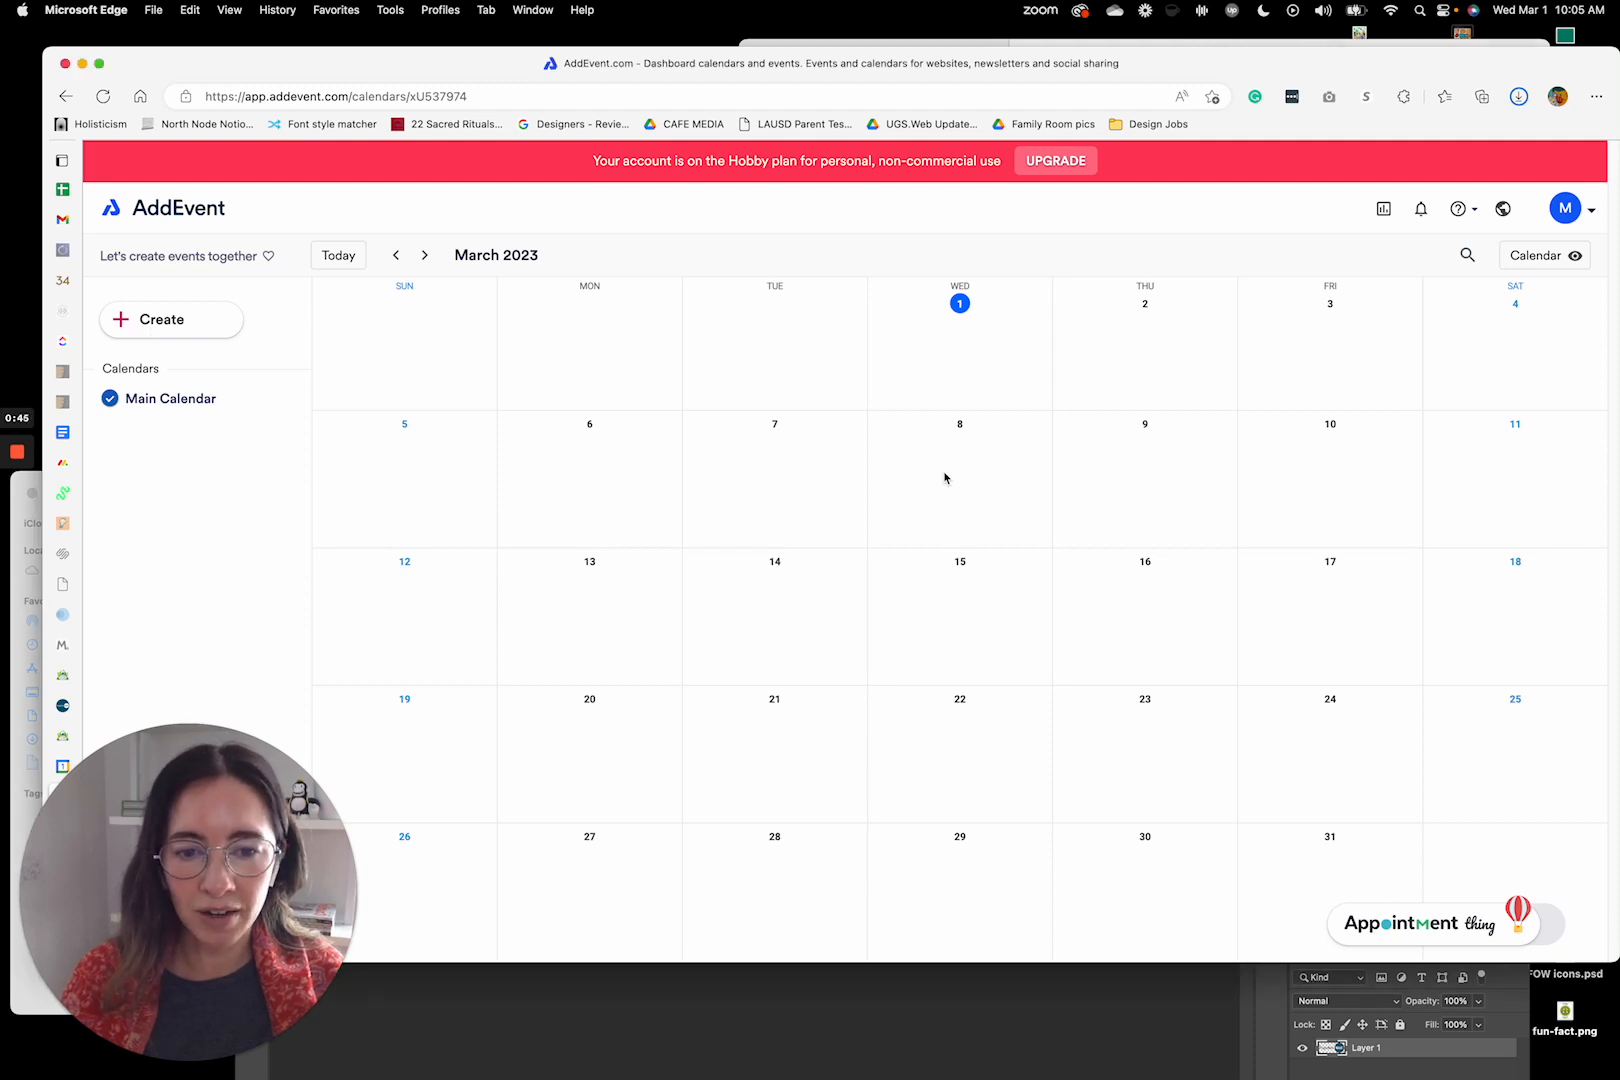
- Create a 'San Diego Meeting' event on March 8 from 1:15pm to 2:30pm and save it
{"action": "left_click", "coordinate": [958, 478]}
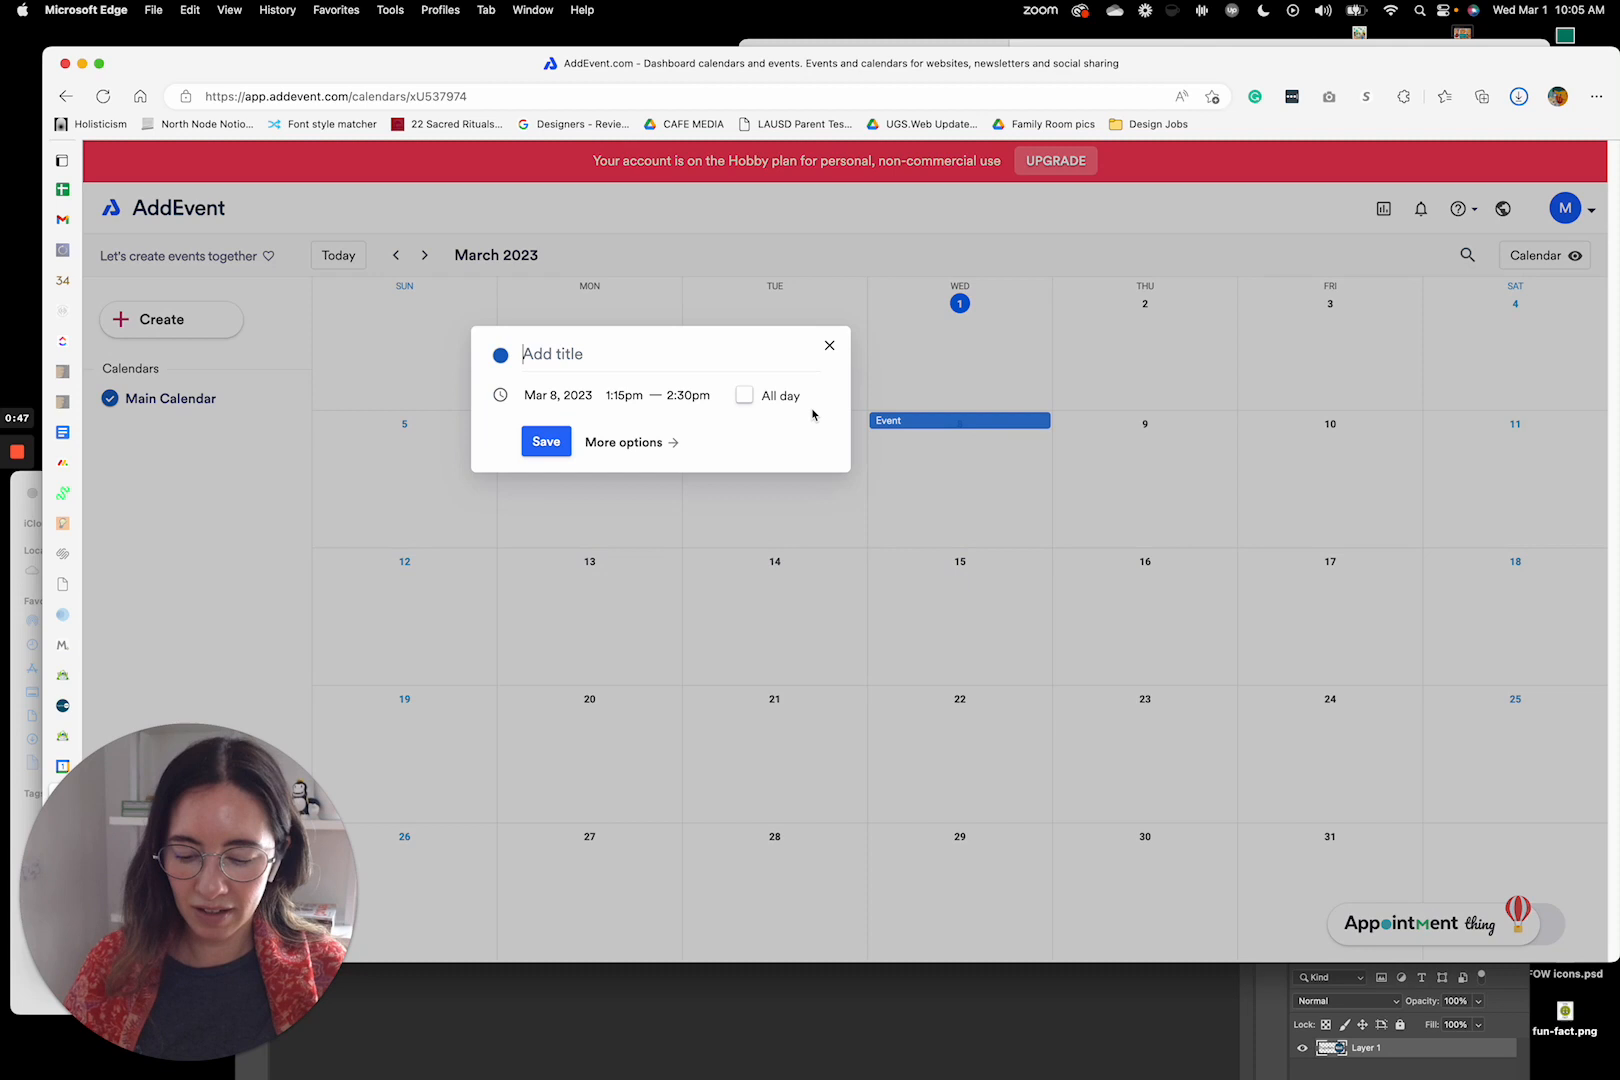
{"action": "type", "text": "San Diego Meeting"}
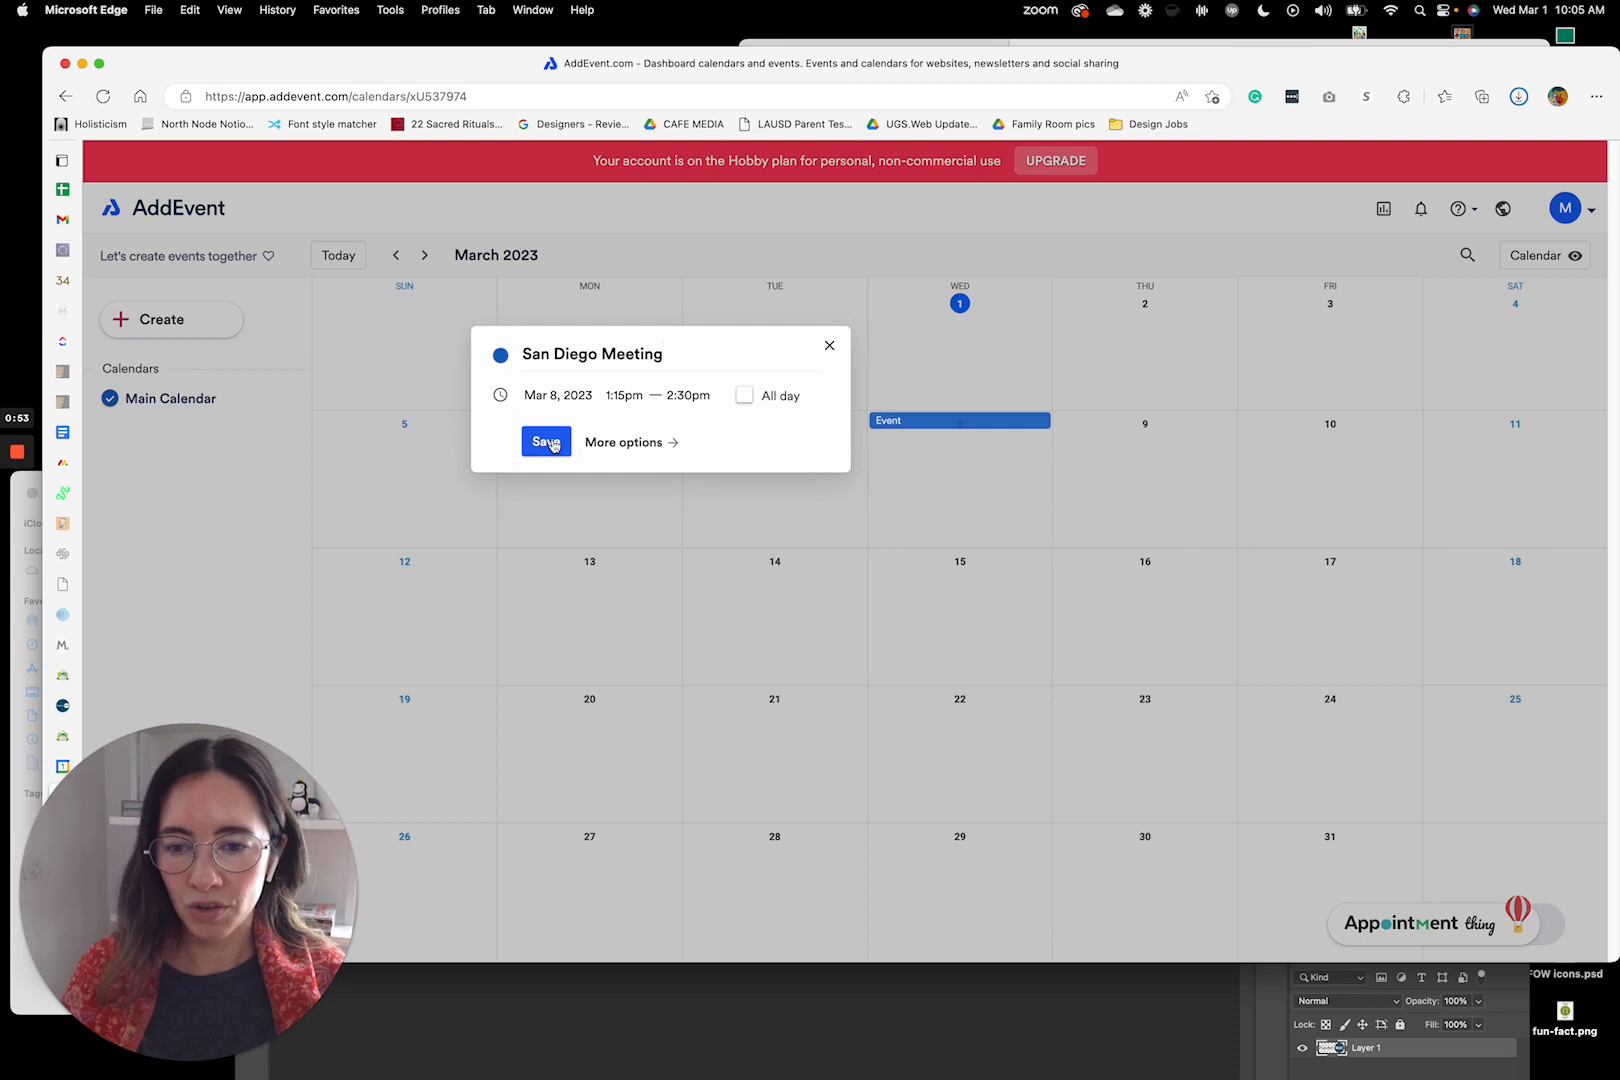
{"action": "left_click", "coordinate": [546, 442]}
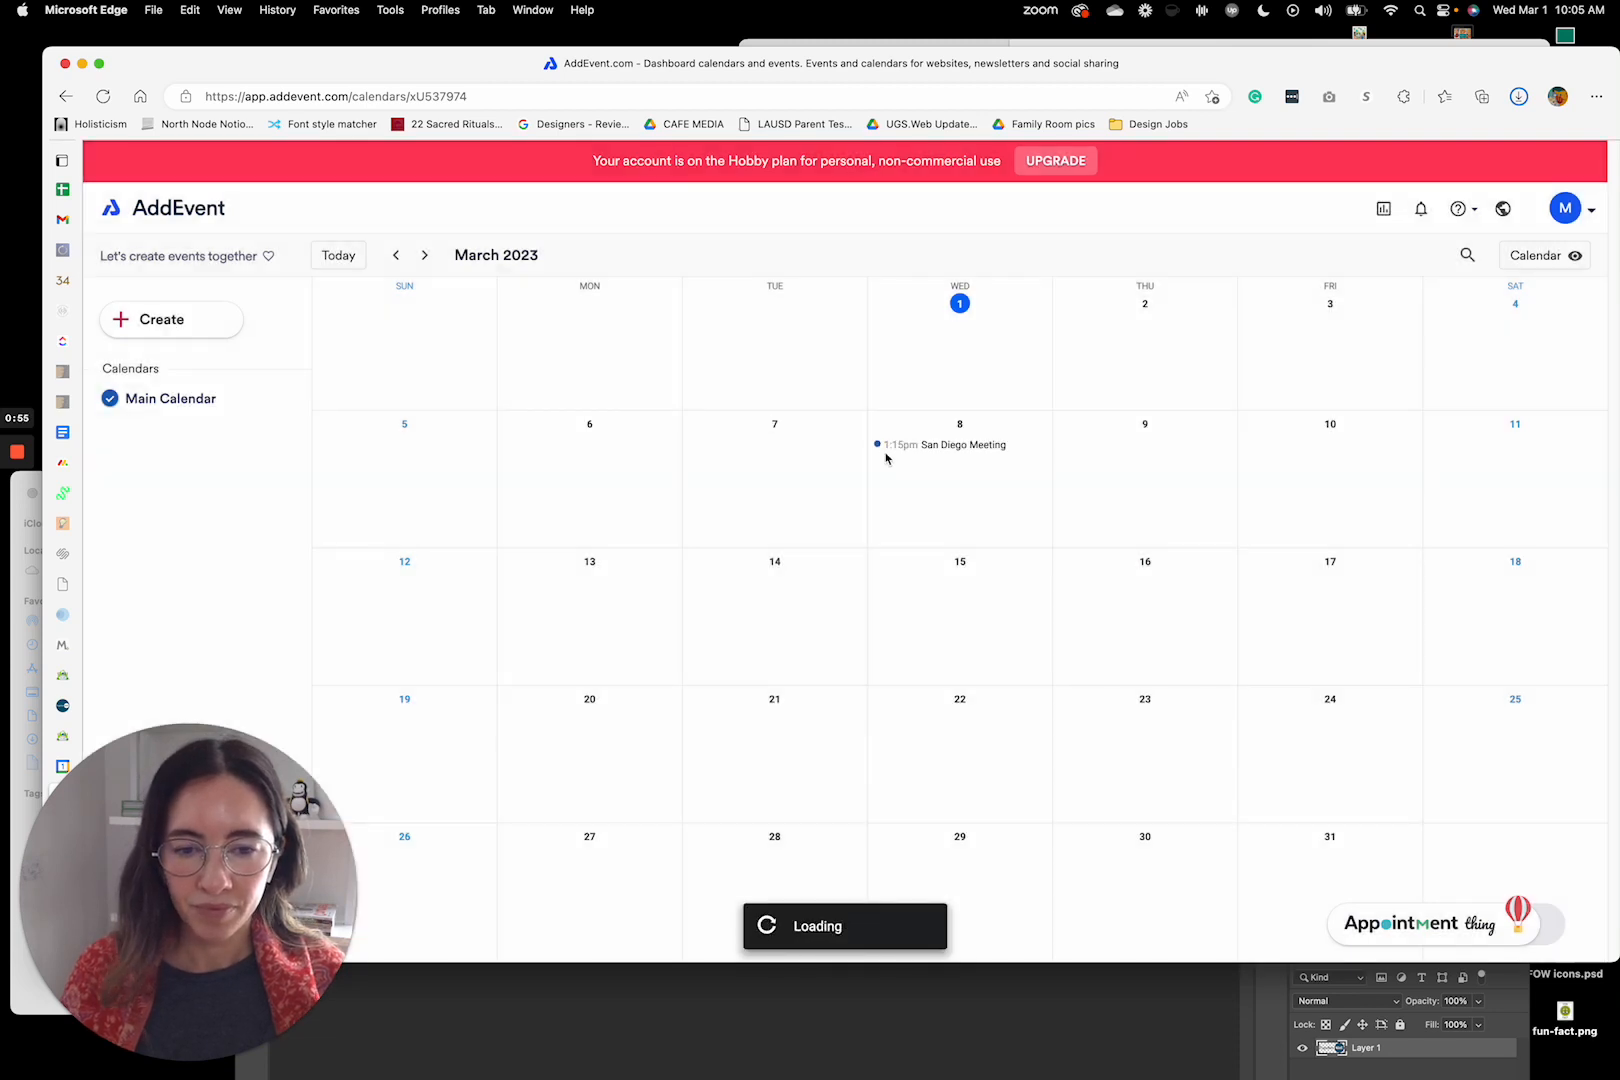
- Show the San Diego Meeting's detail card and its full editing form
{"action": "left_click", "coordinate": [942, 444]}
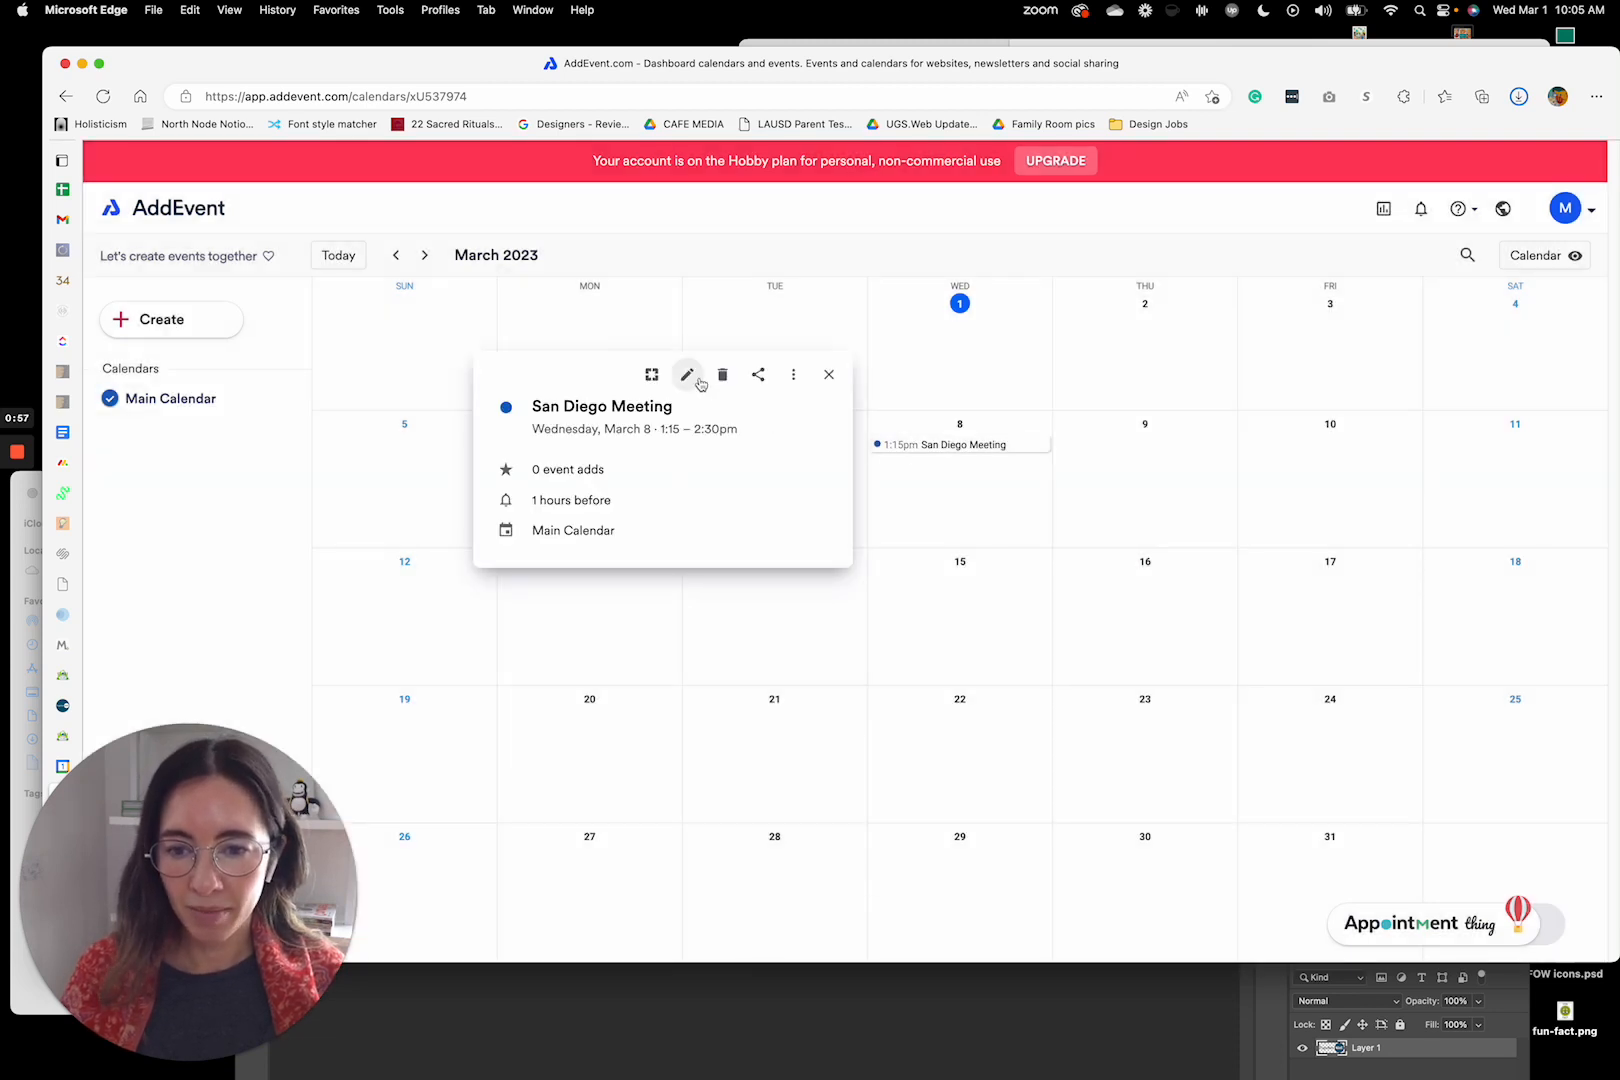
{"action": "mouse_move", "coordinate": [688, 374]}
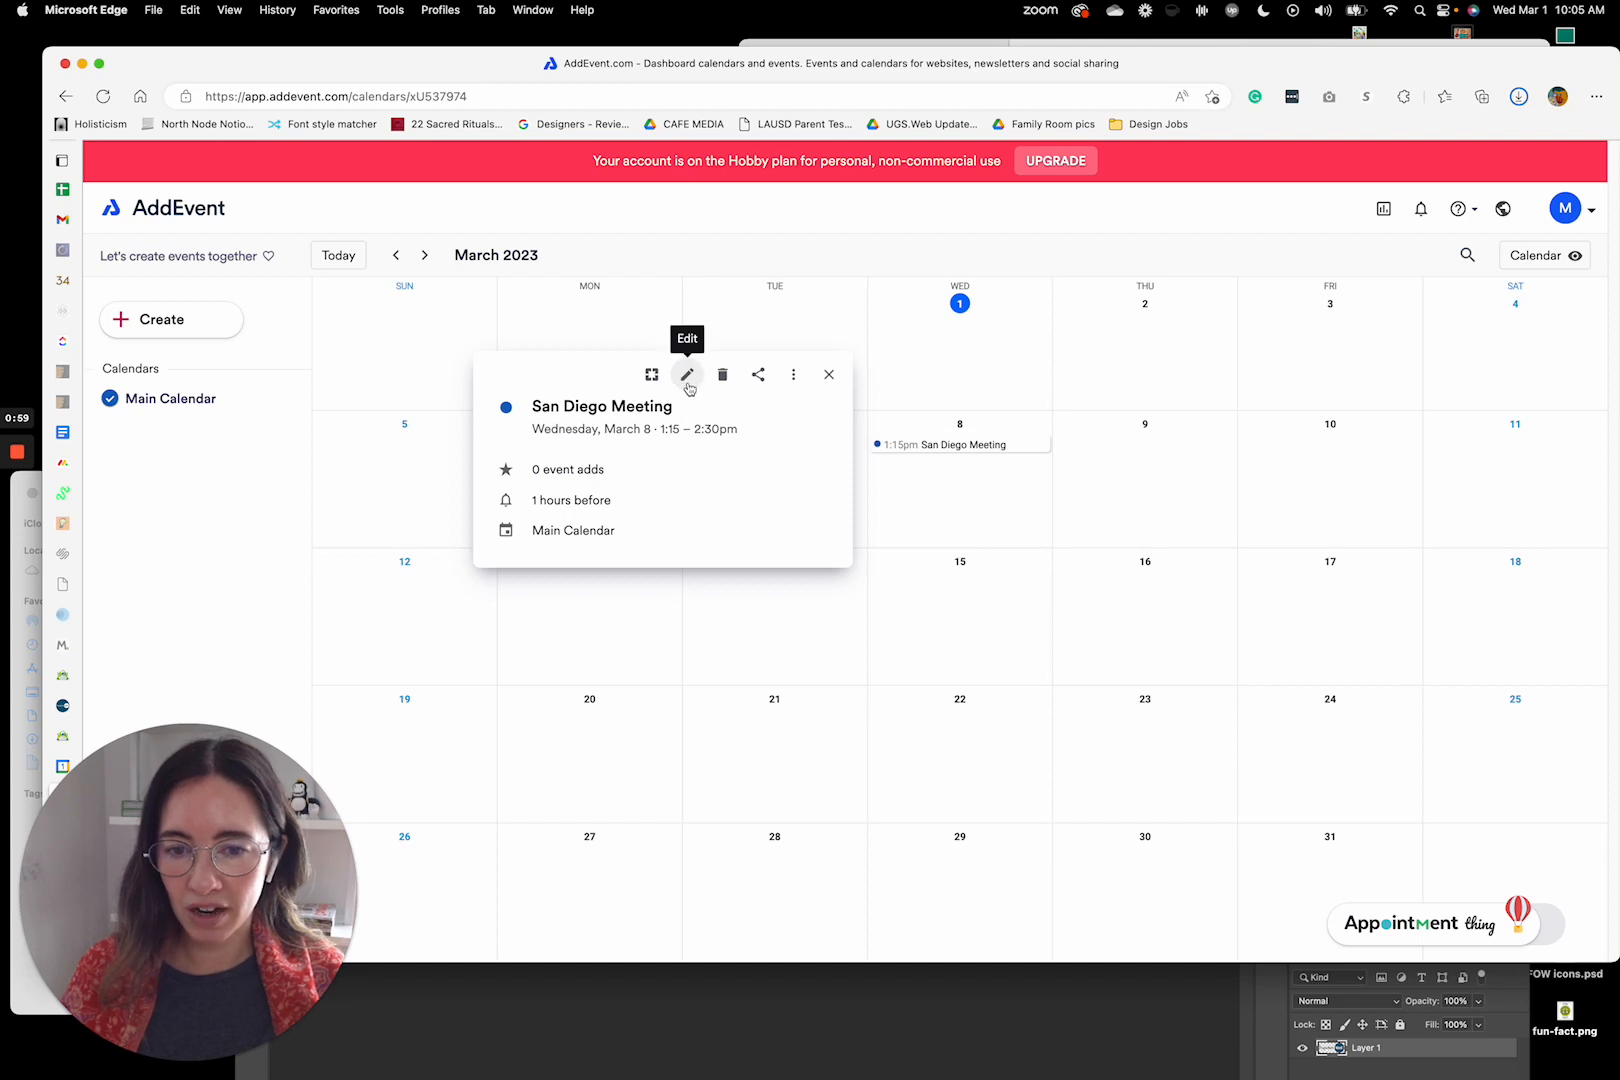
{"action": "left_click", "coordinate": [688, 374]}
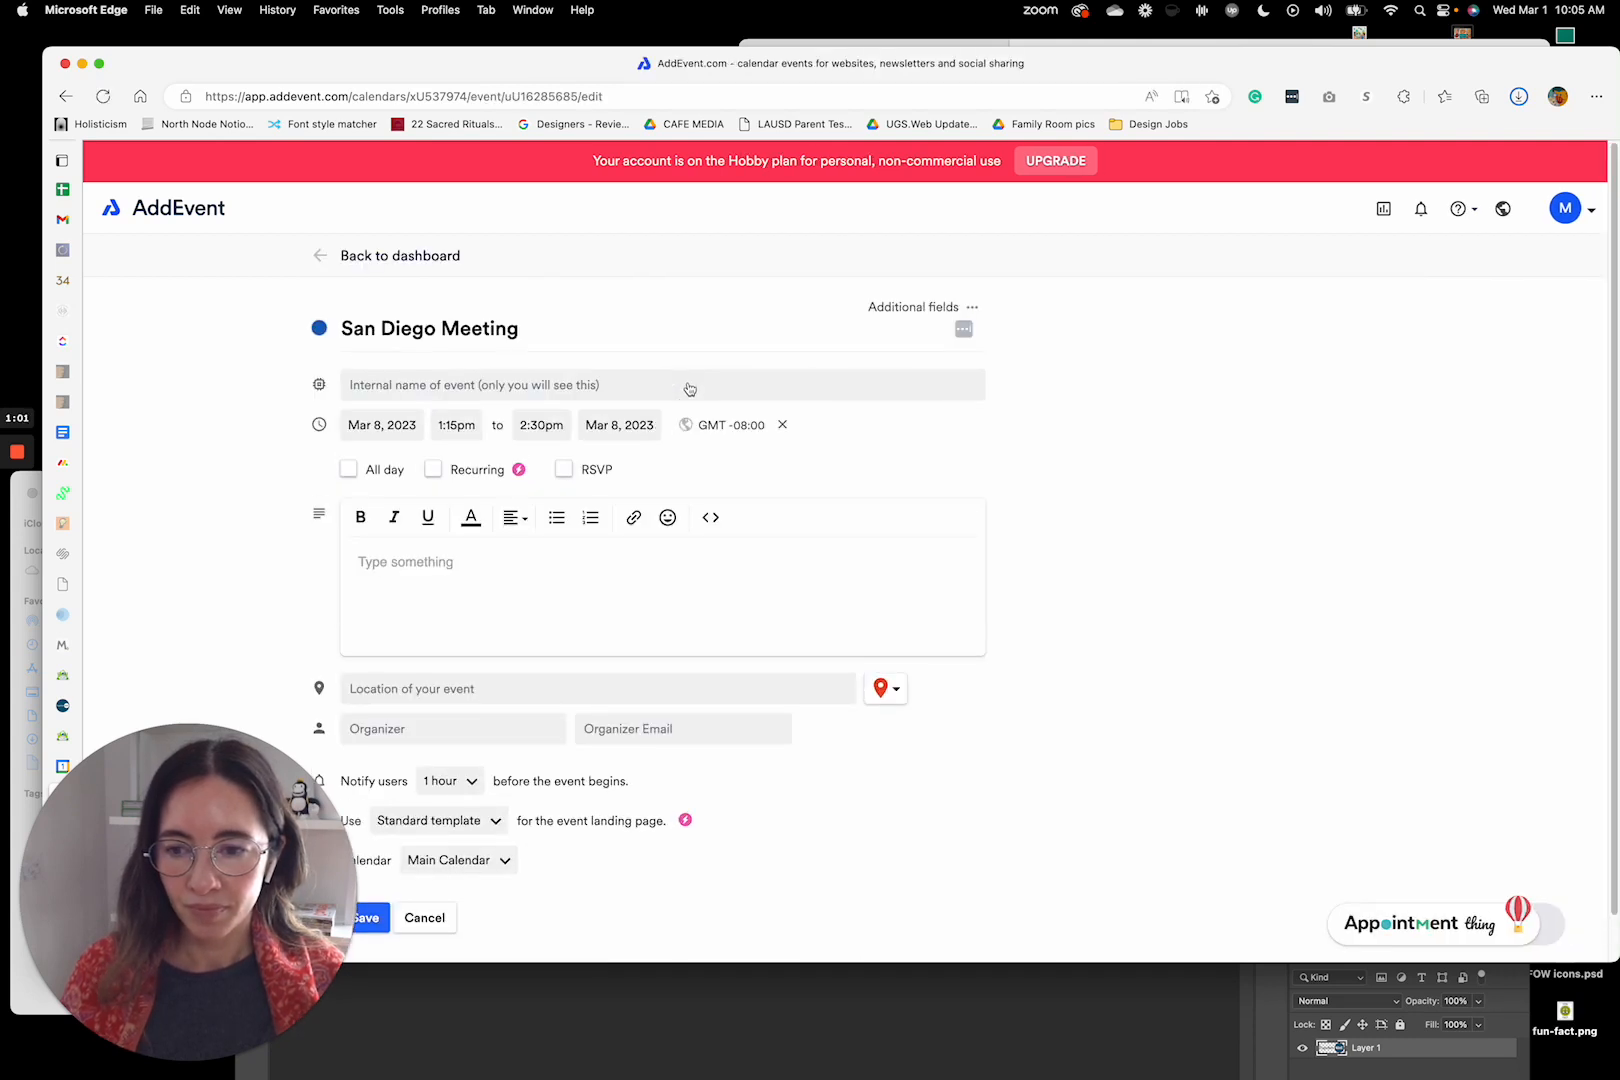
{"action": "scroll", "scroll_direction": "down", "scroll_amount": 3}
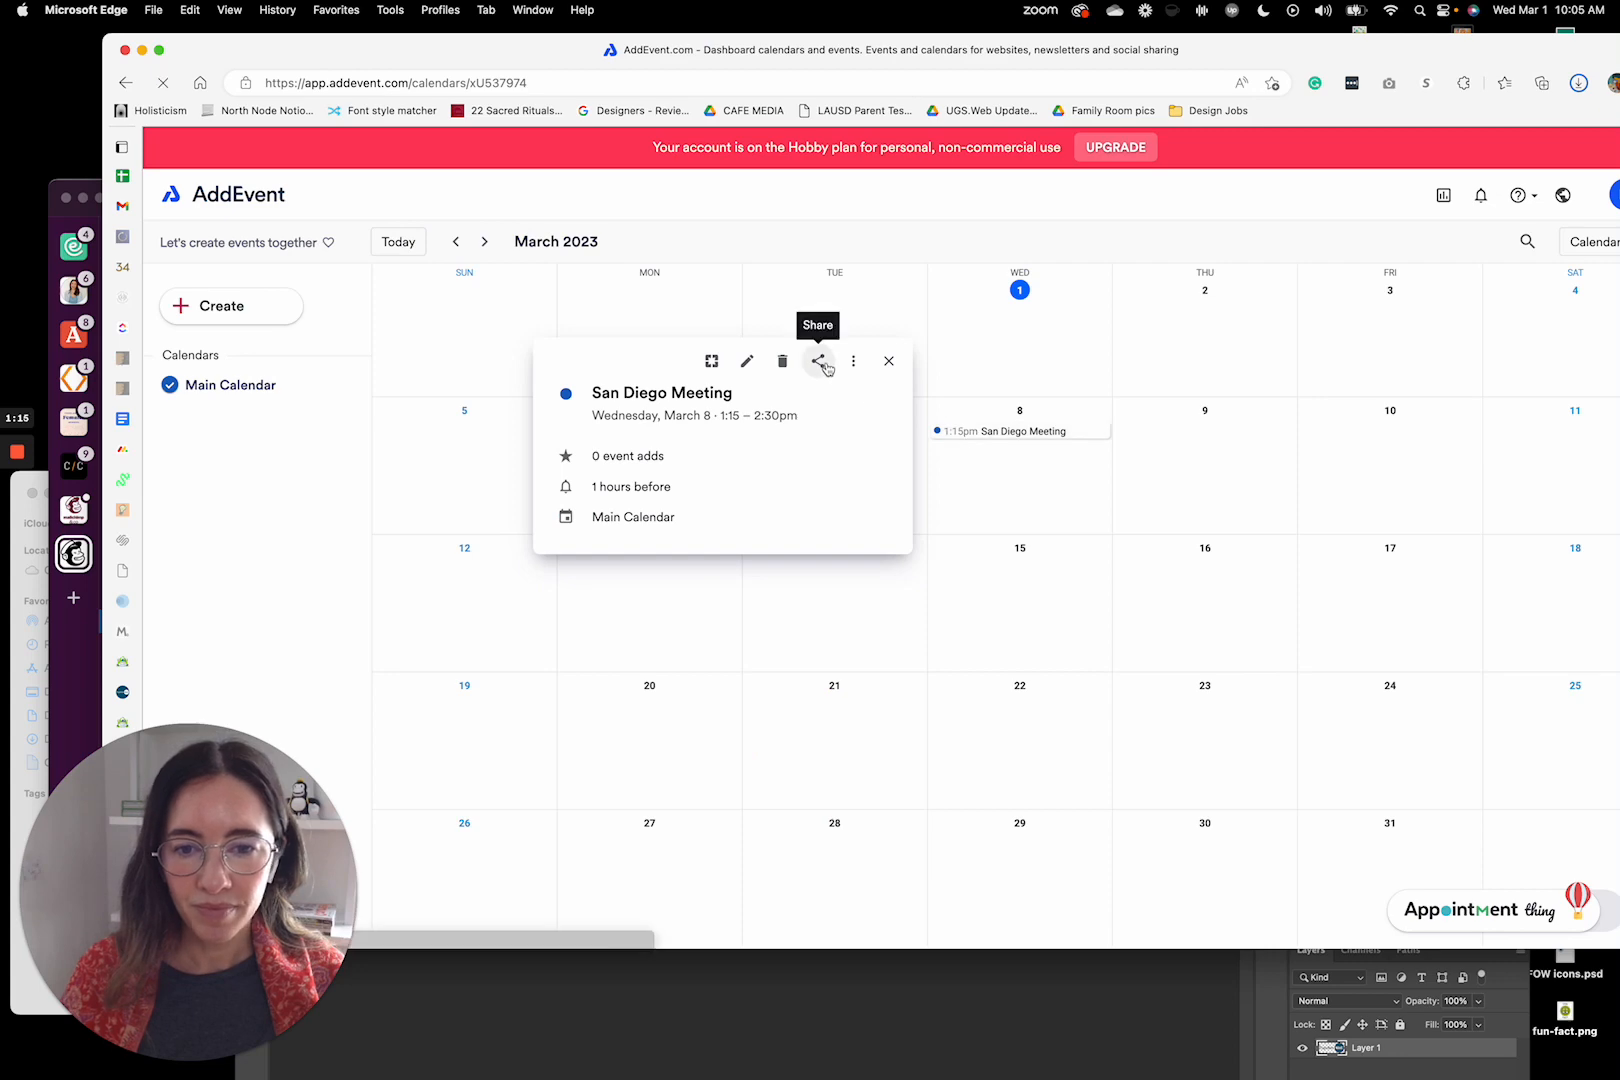
- Bring up the event's sharing options and select its short link
{"action": "left_click", "coordinate": [818, 362]}
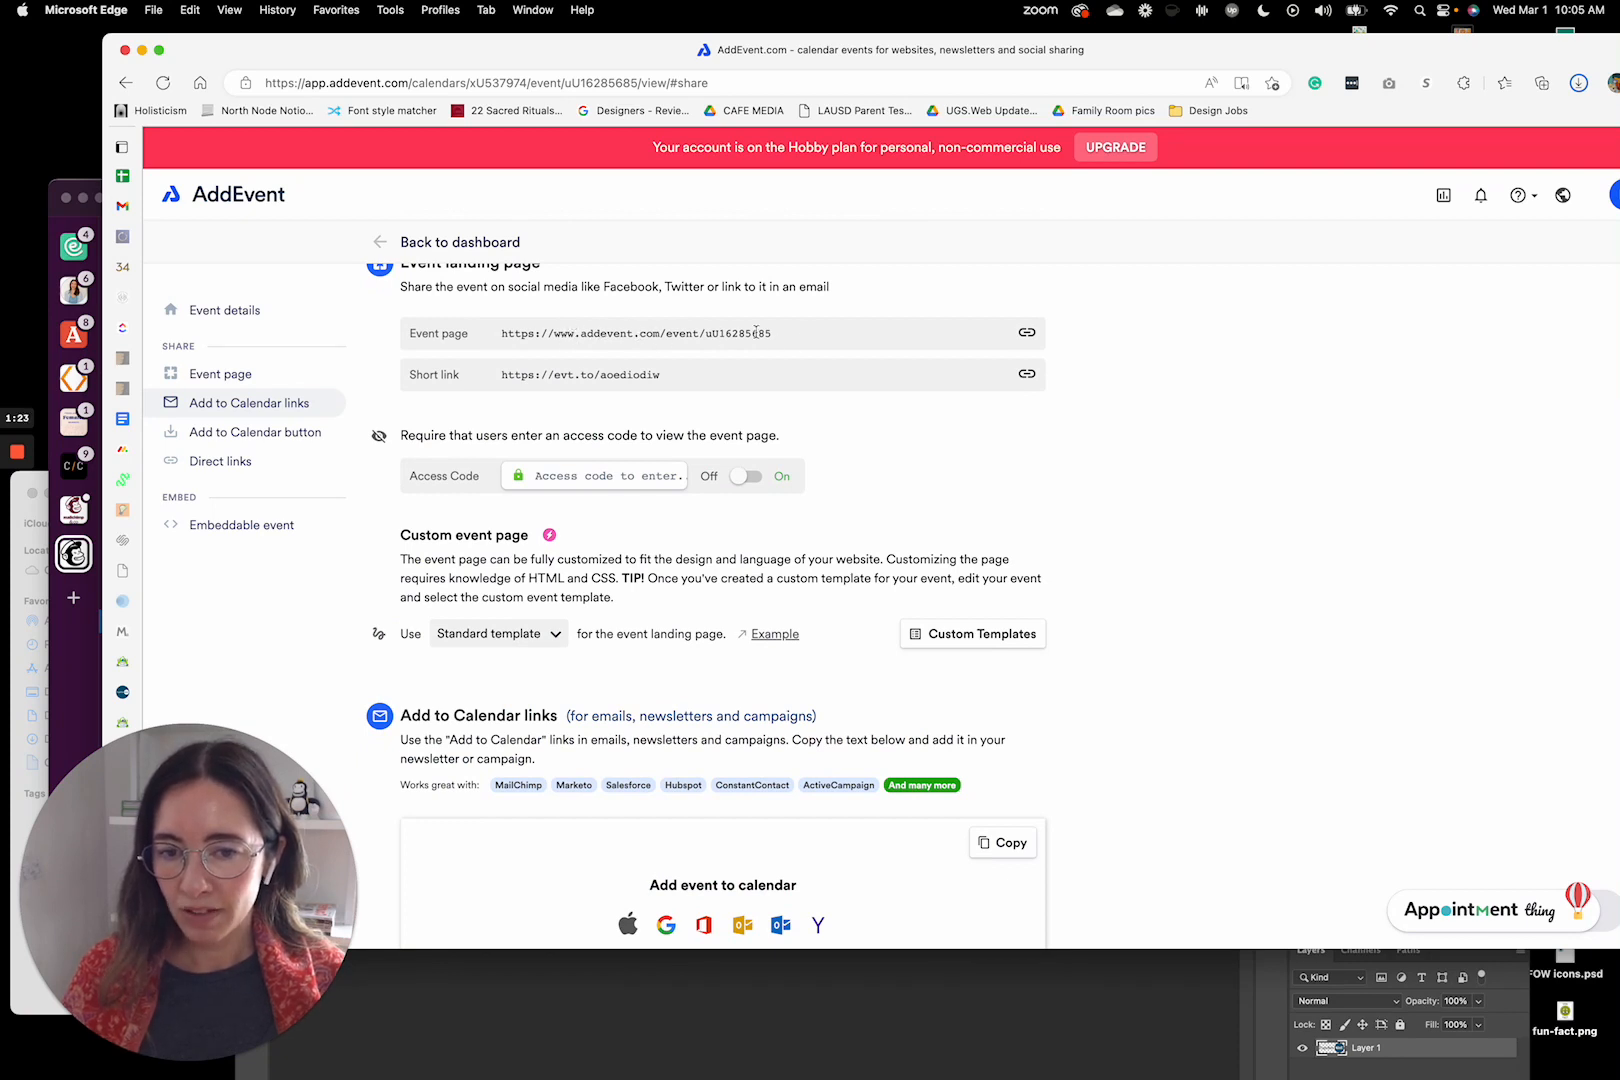
{"action": "mouse_move", "coordinate": [646, 374]}
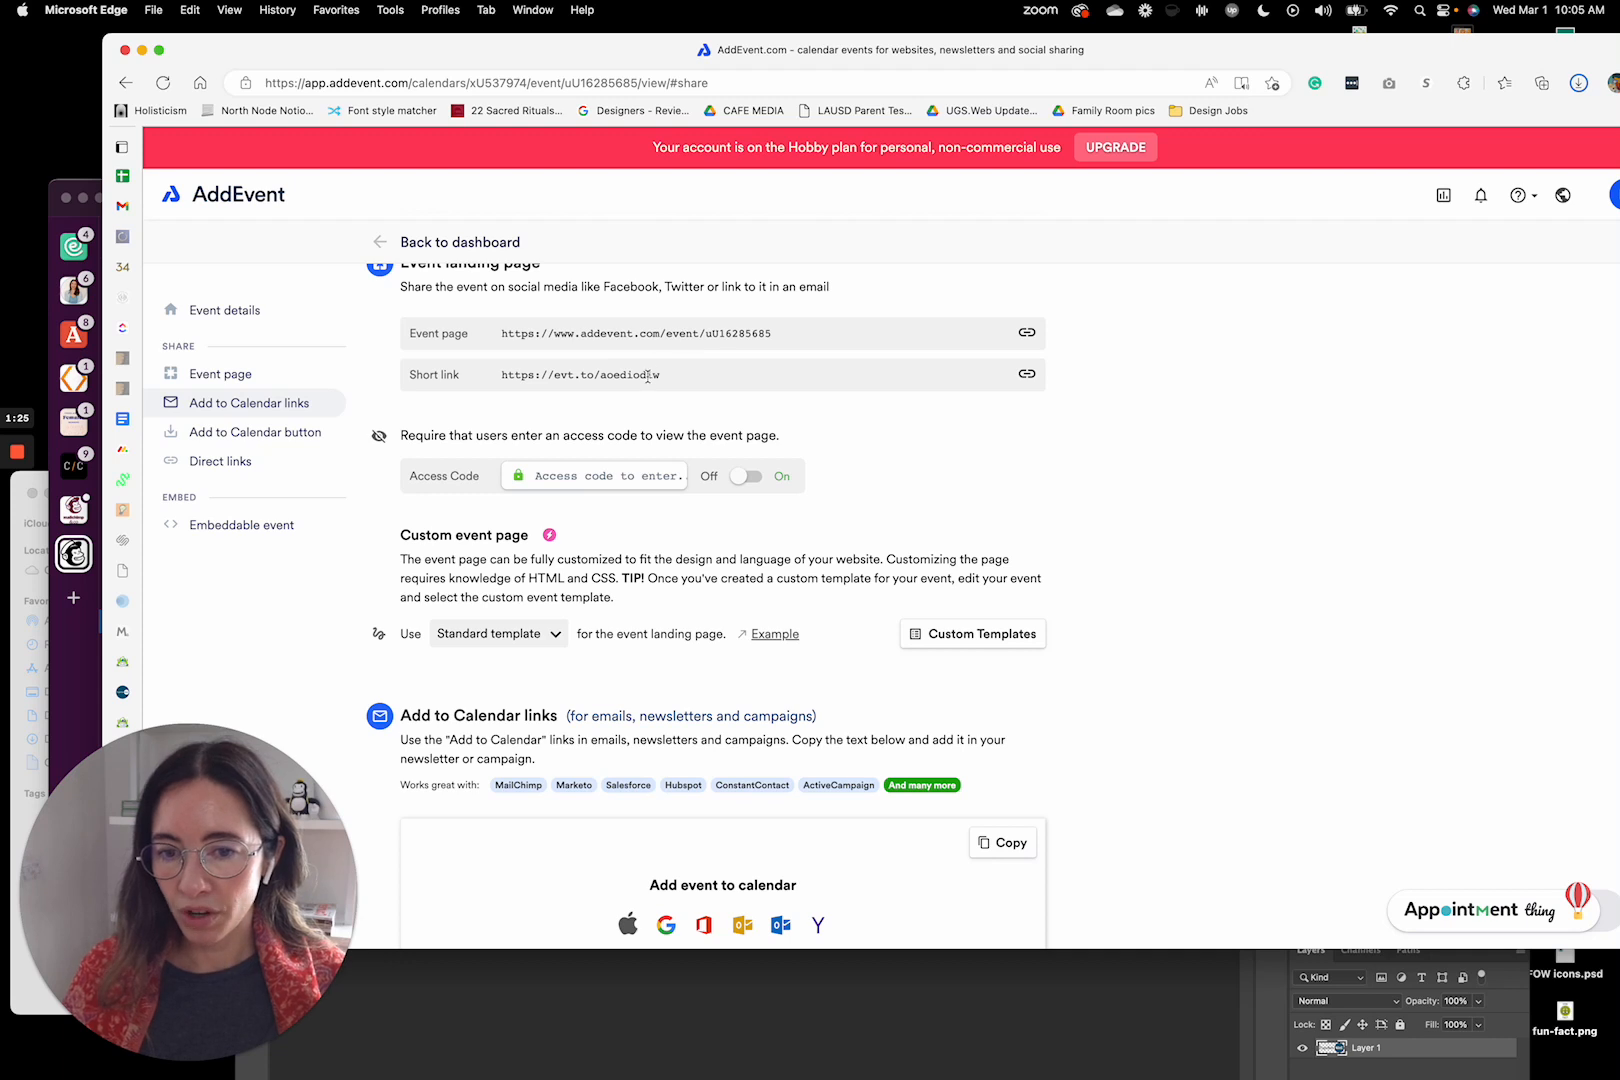
{"action": "left_click_drag", "start_coordinate": [554, 374], "coordinate": [658, 374]}
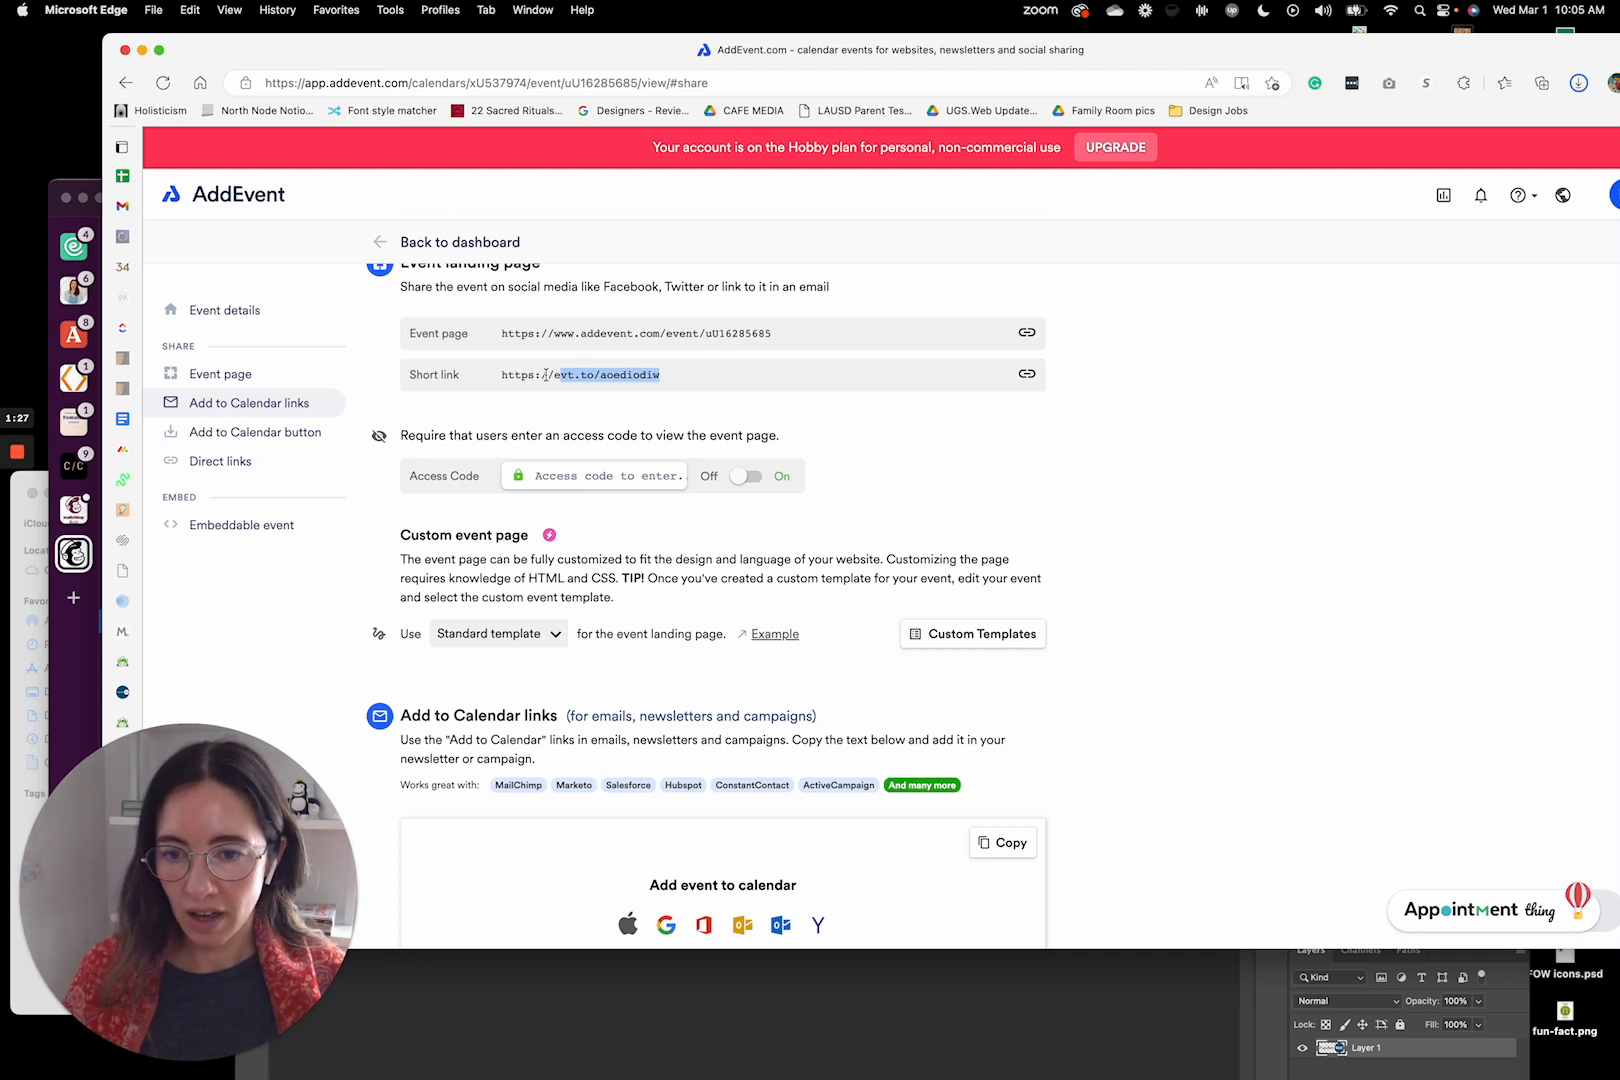
{"action": "triple_click", "coordinate": [580, 374]}
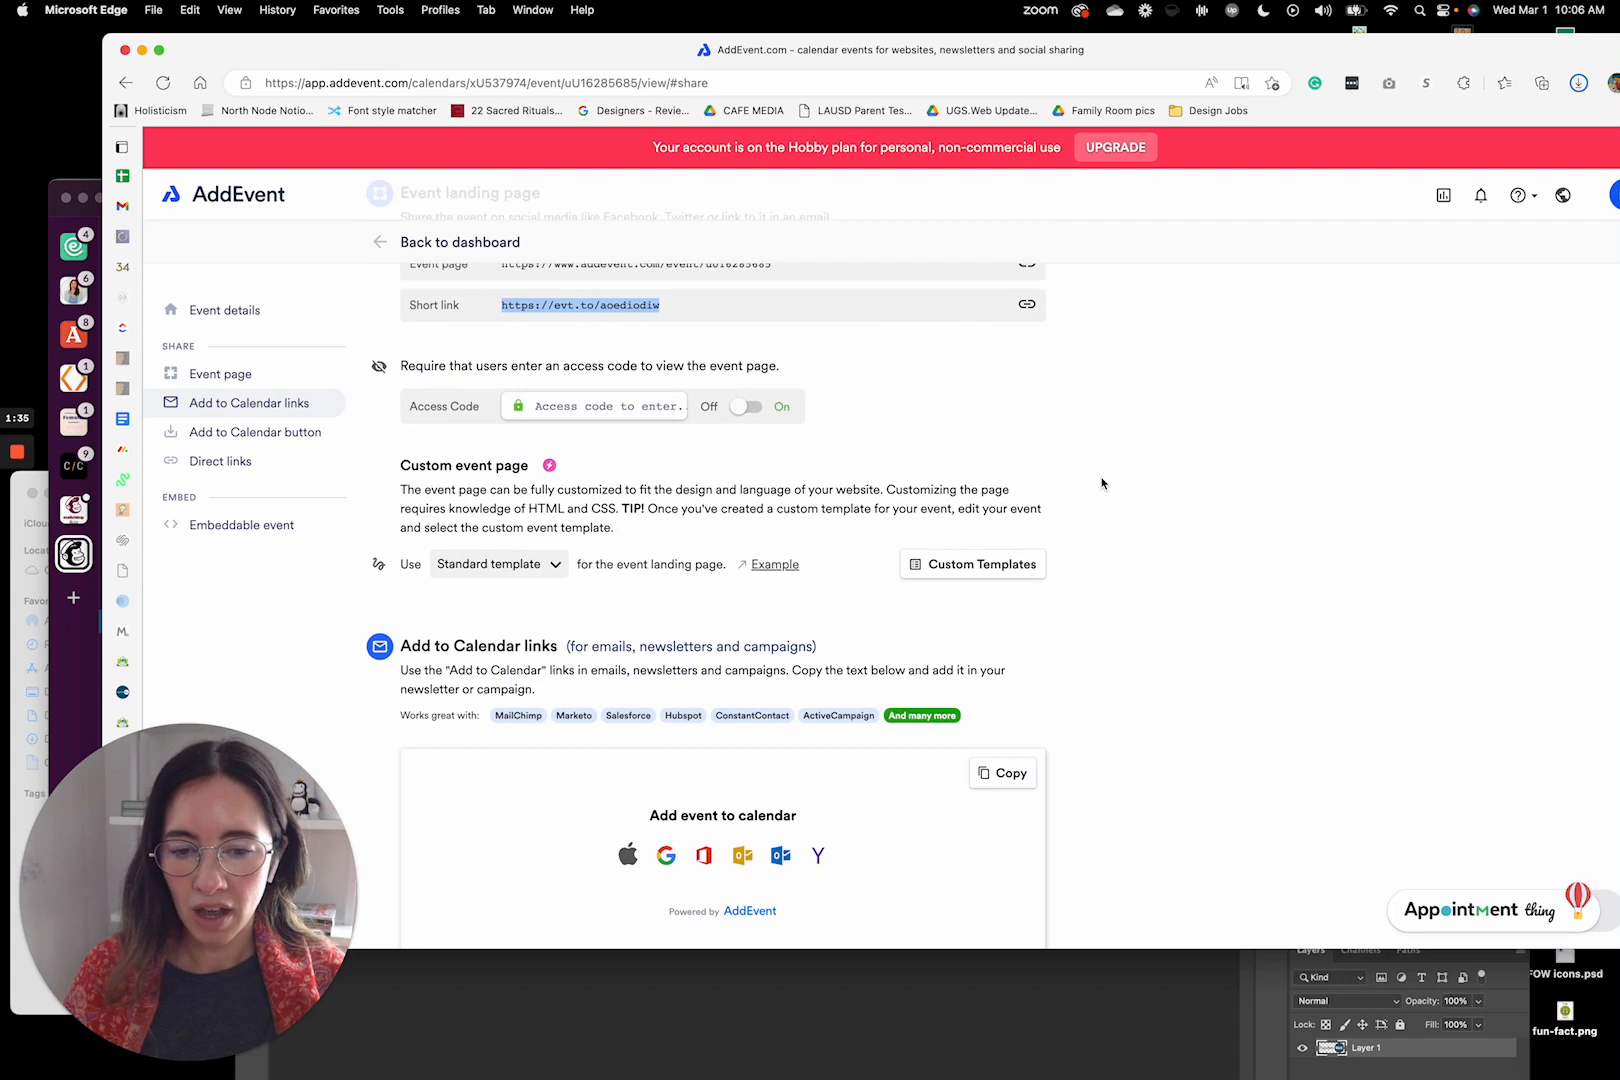
- Copy the Add to Calendar icon links block for pasting into the Mailchimp template
{"action": "scroll", "scroll_direction": "down", "scroll_amount": 3}
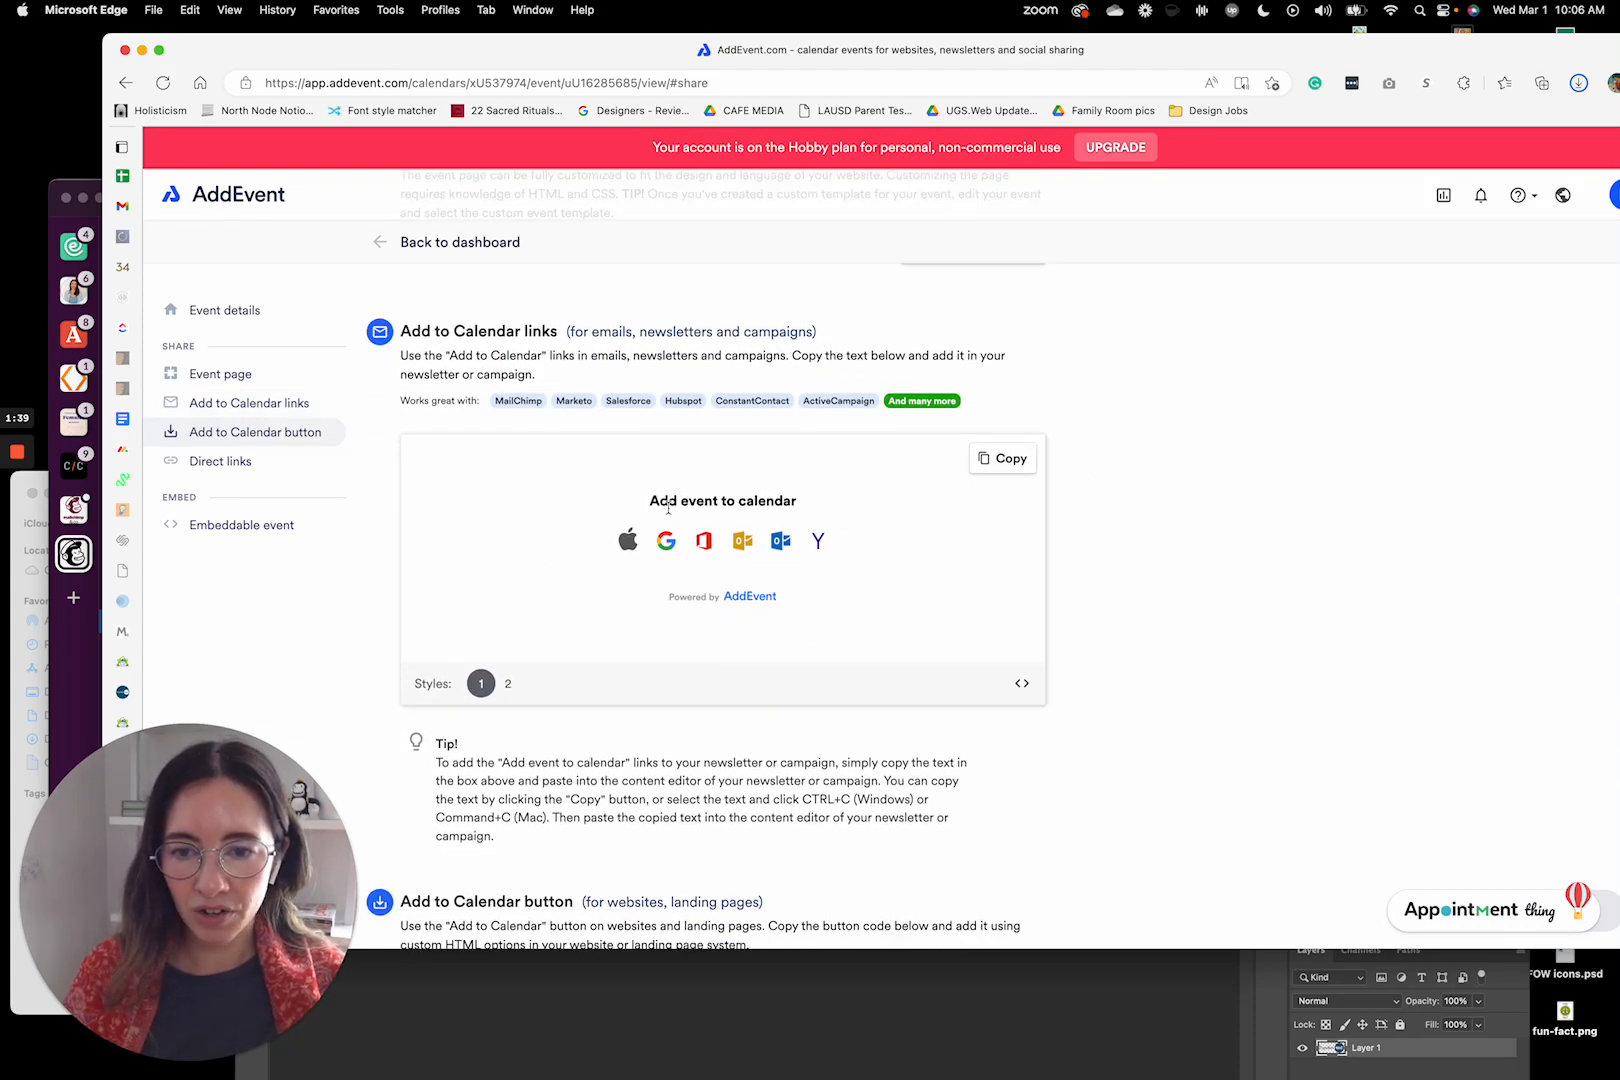
{"action": "mouse_move", "coordinate": [1032, 528]}
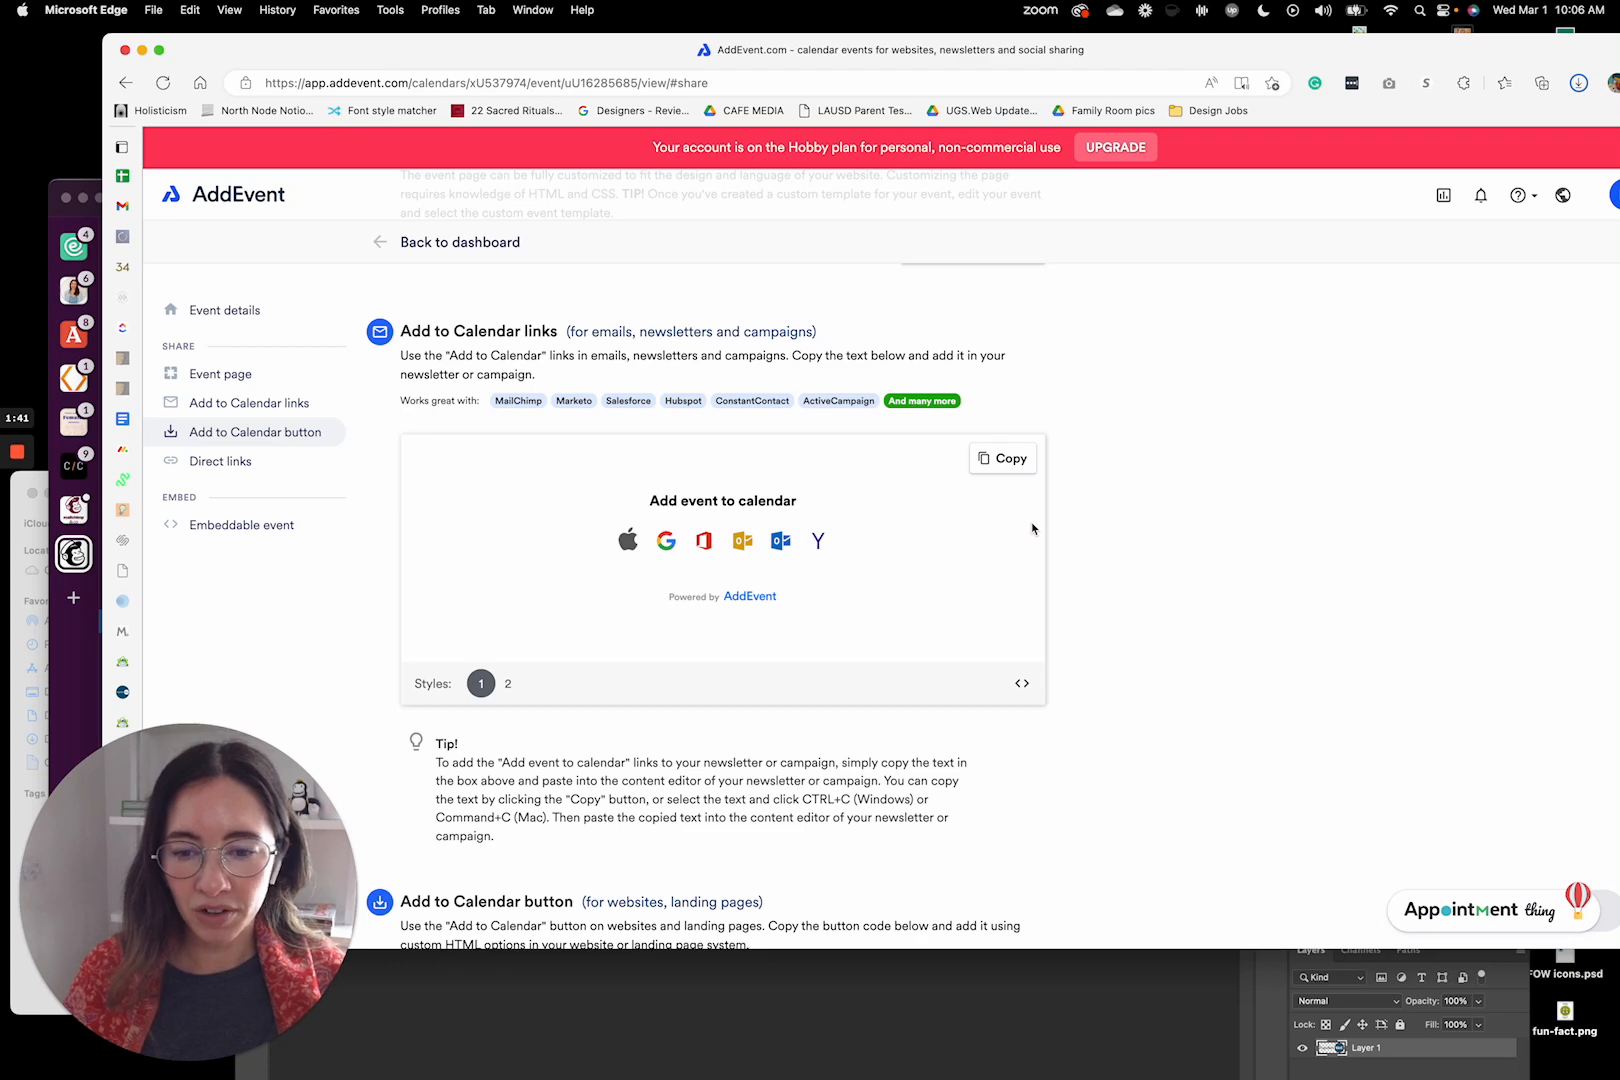
{"action": "left_click", "coordinate": [1002, 458]}
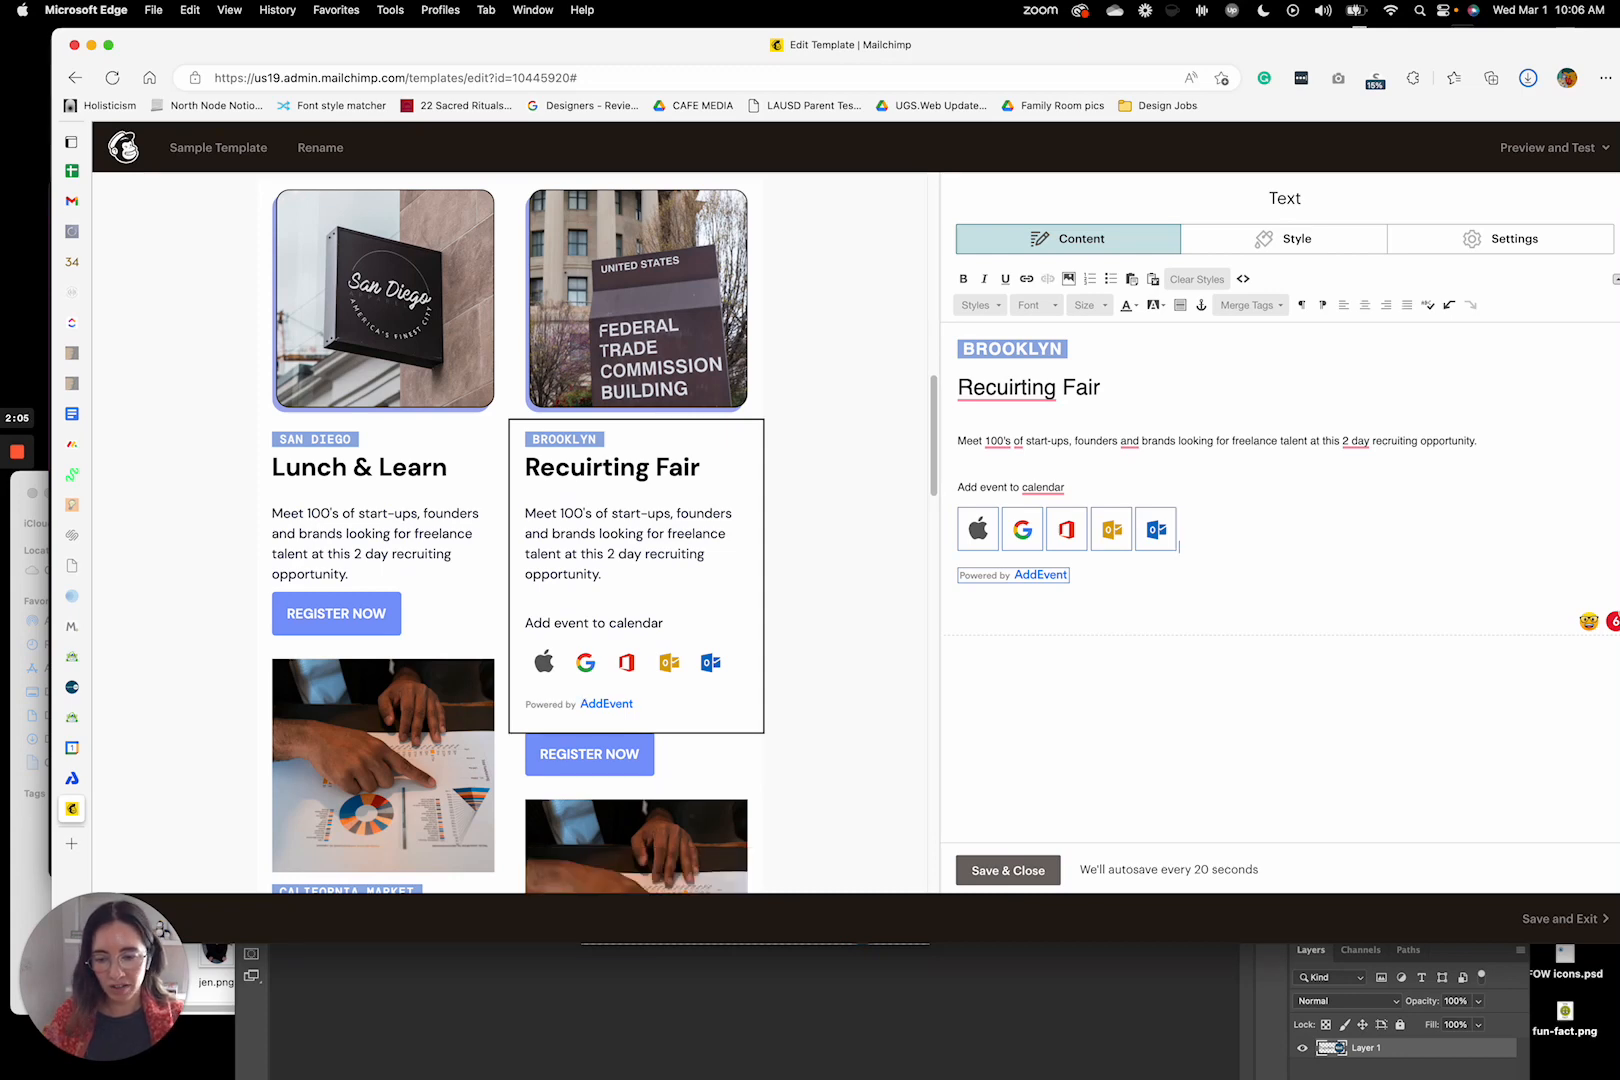
- Change the calendar icons' caption to 'THIS CAN BE YOUR TEXT' without the Powered by AddEvent line
{"action": "left_click", "coordinate": [1242, 280]}
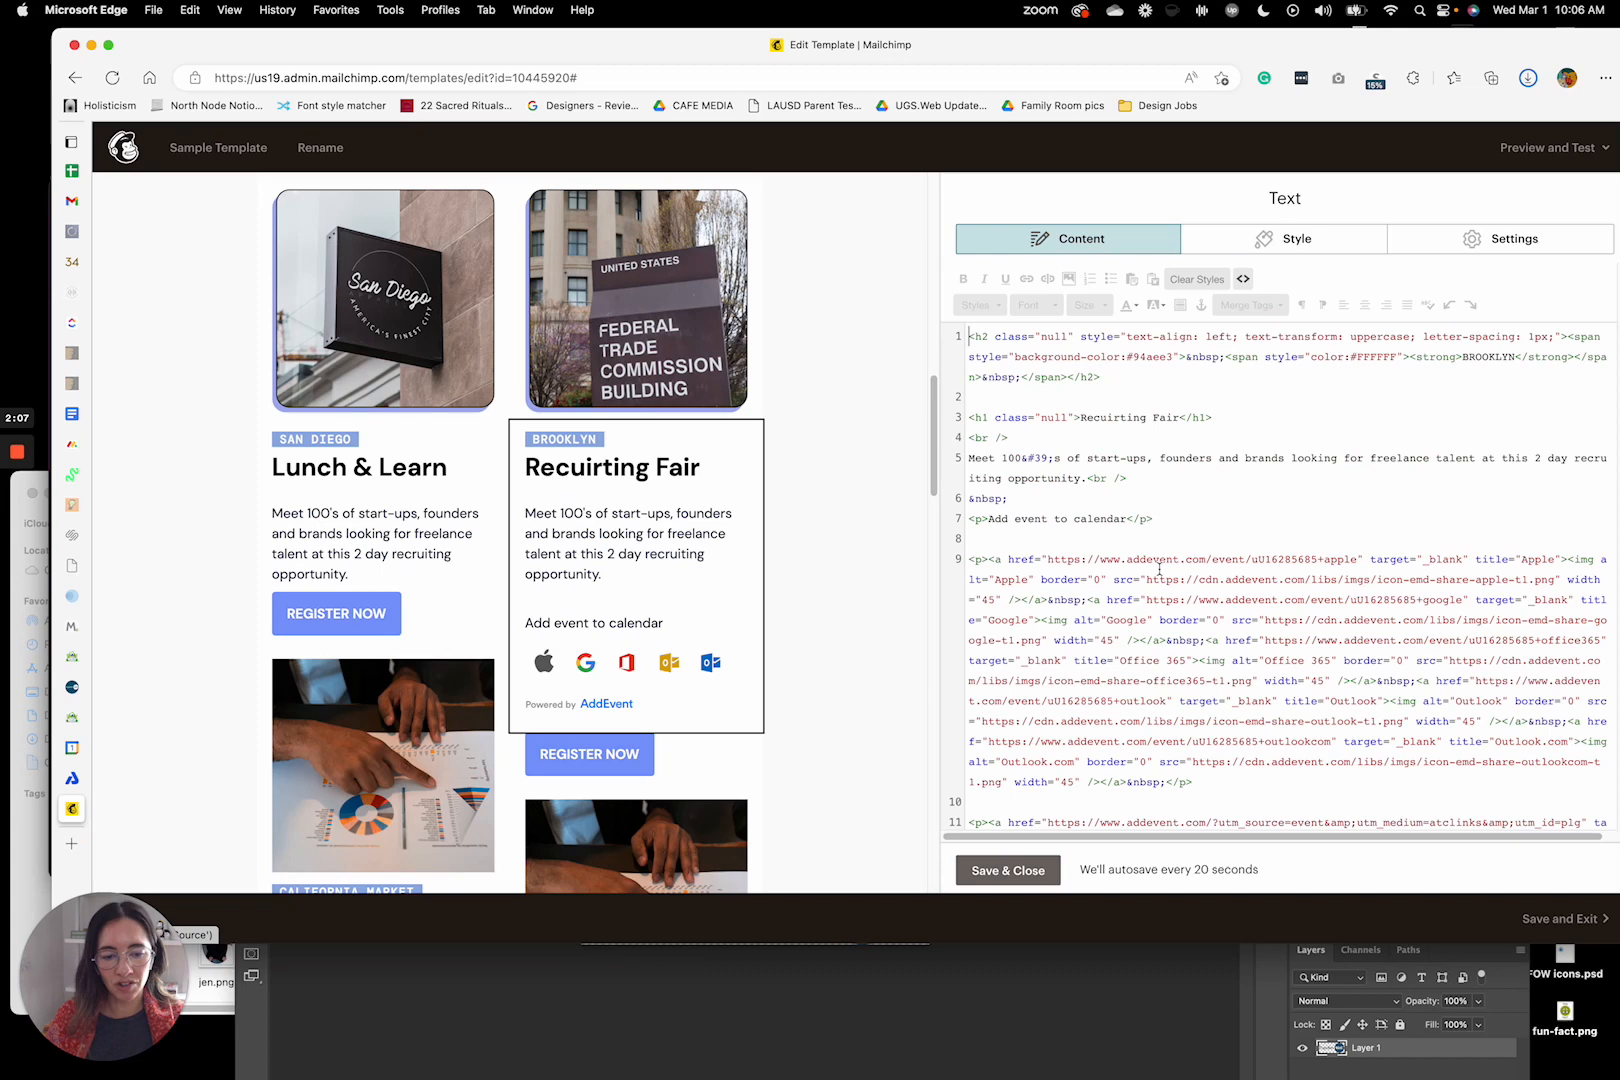
{"action": "left_click", "coordinate": [1244, 280]}
{"action": "type", "text": "Save"}
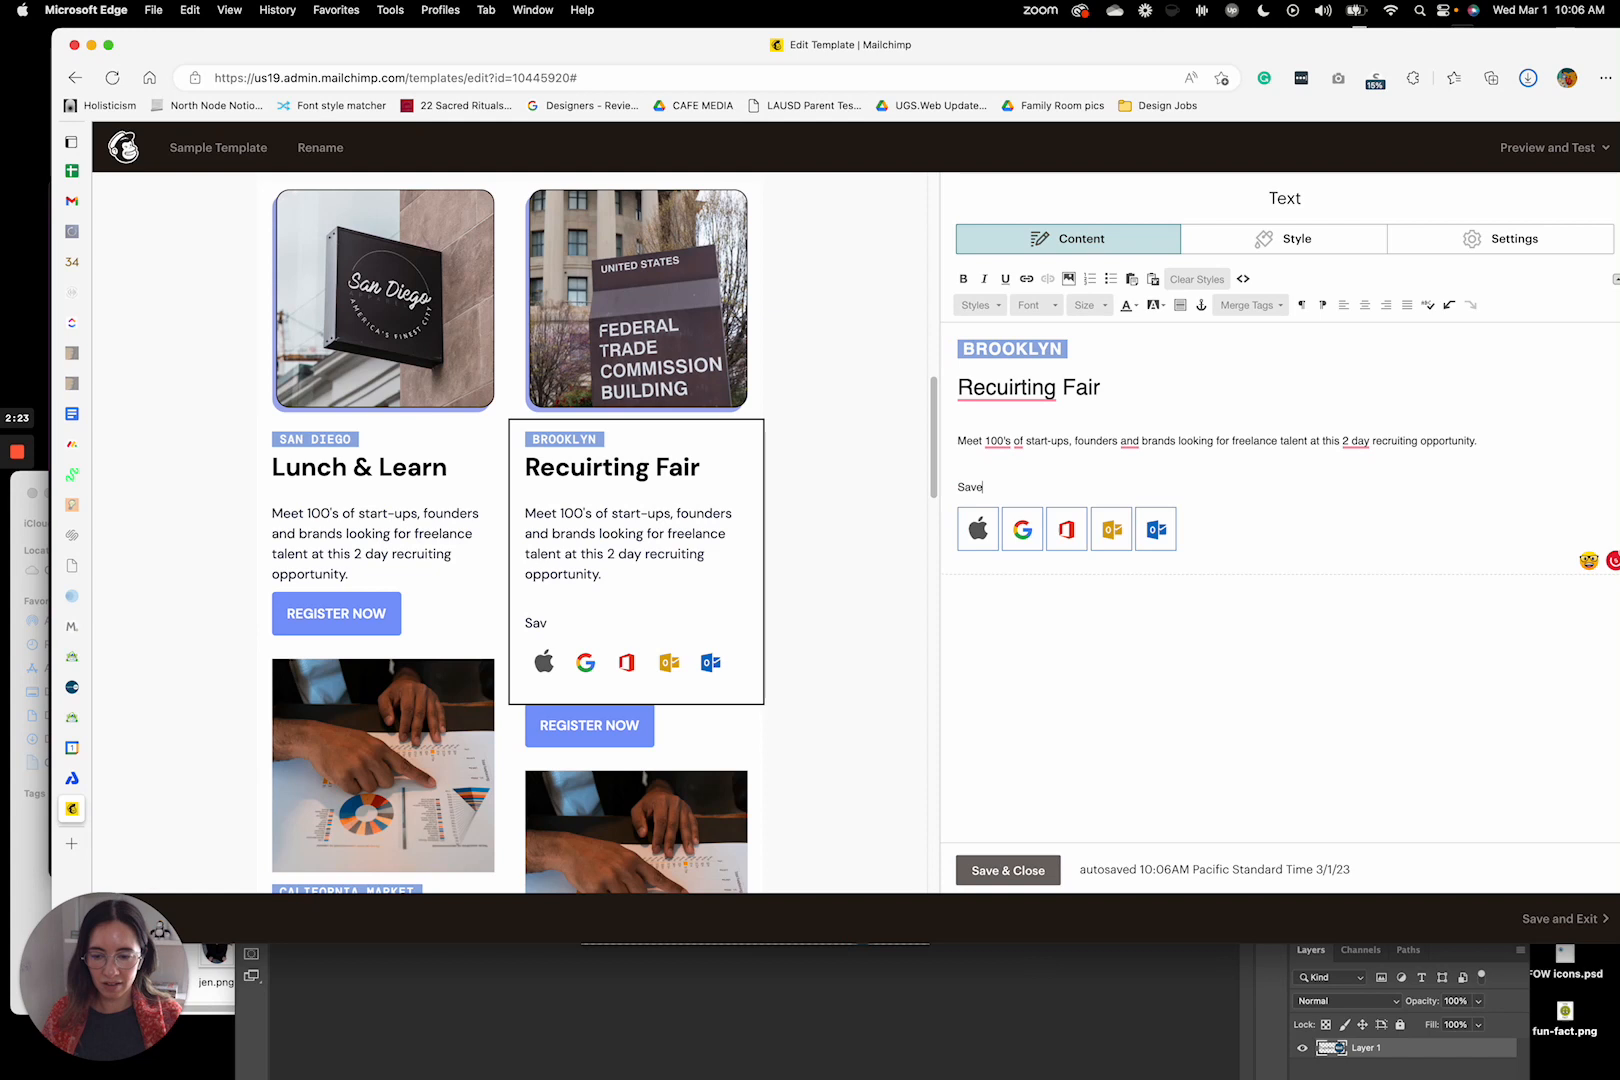
{"action": "type", "text": "THIS"}
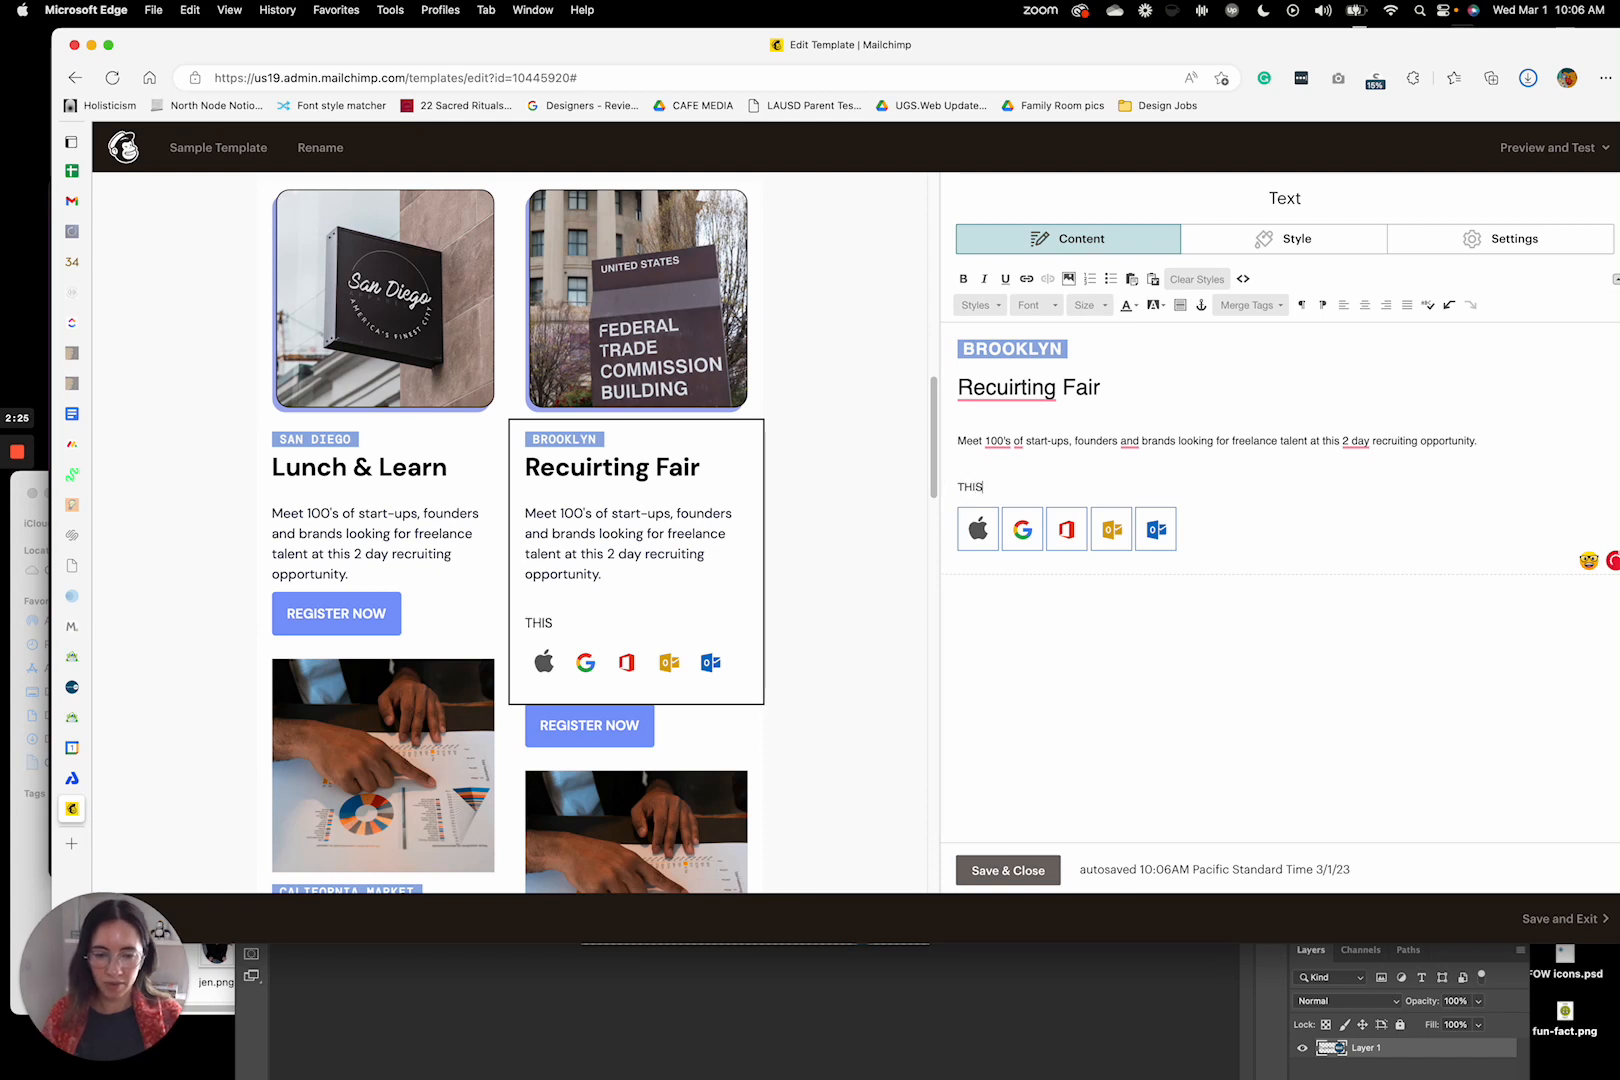
{"action": "type", "text": "CAN BE YOUR TEXT"}
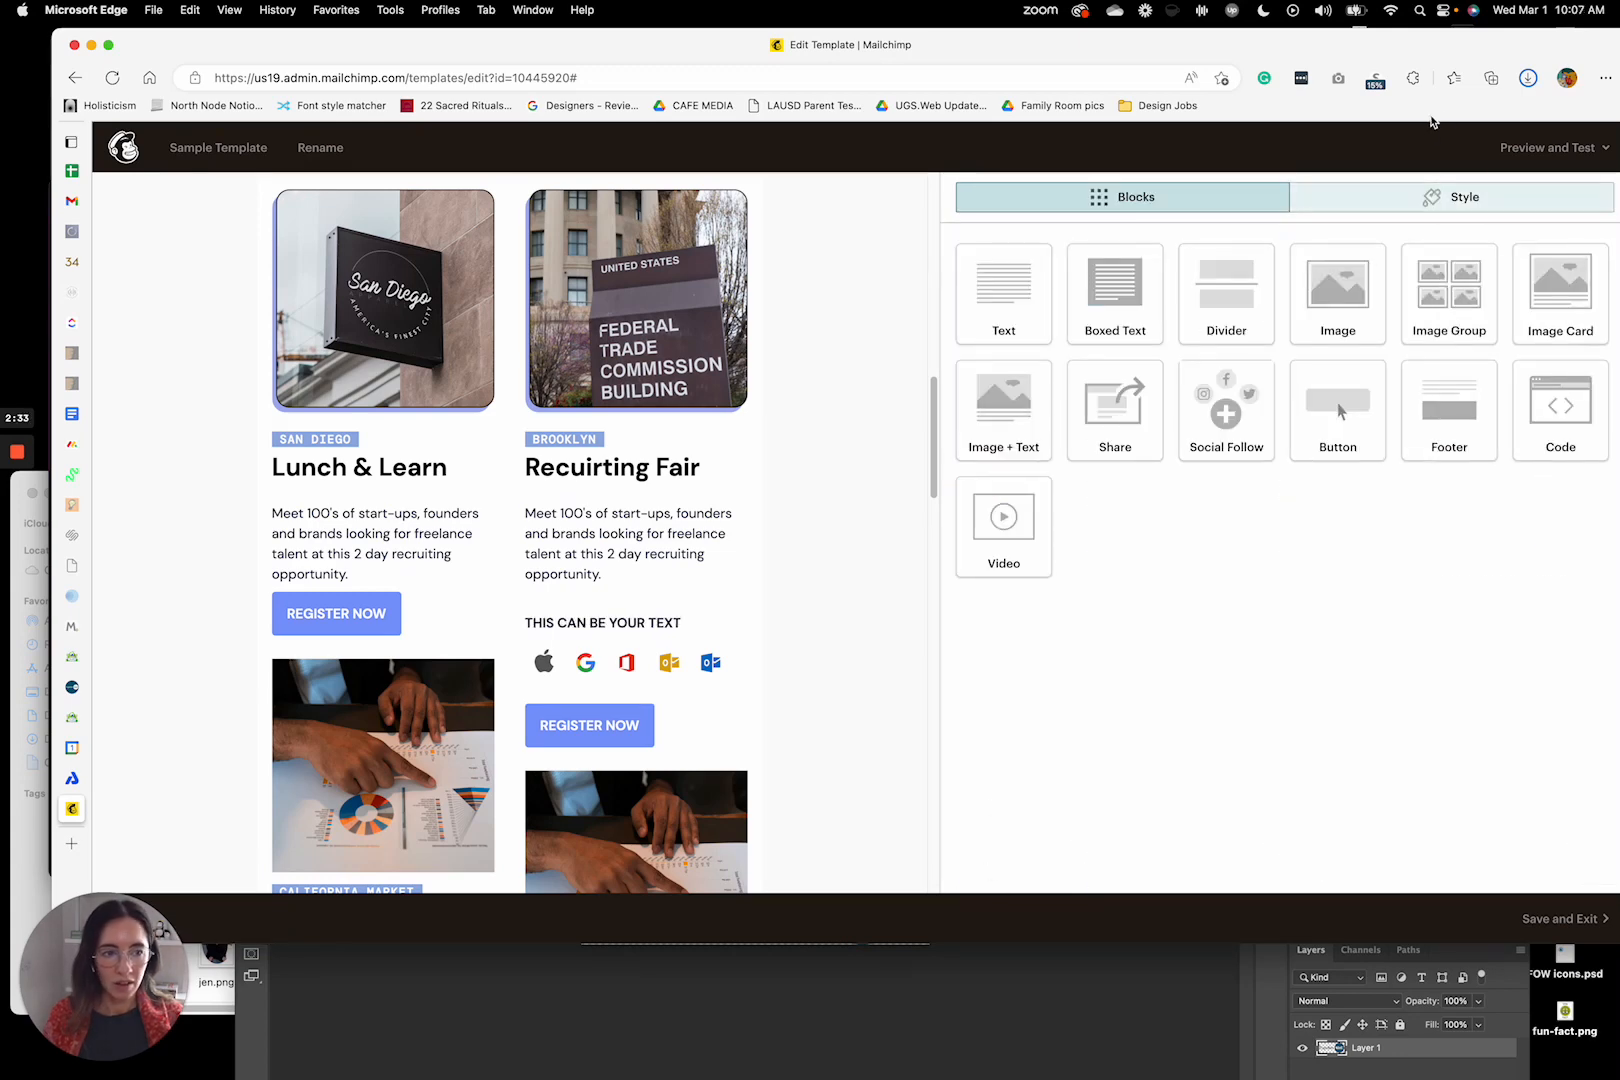
- Preview the finished Mailchimp template
{"action": "left_click", "coordinate": [1546, 146]}
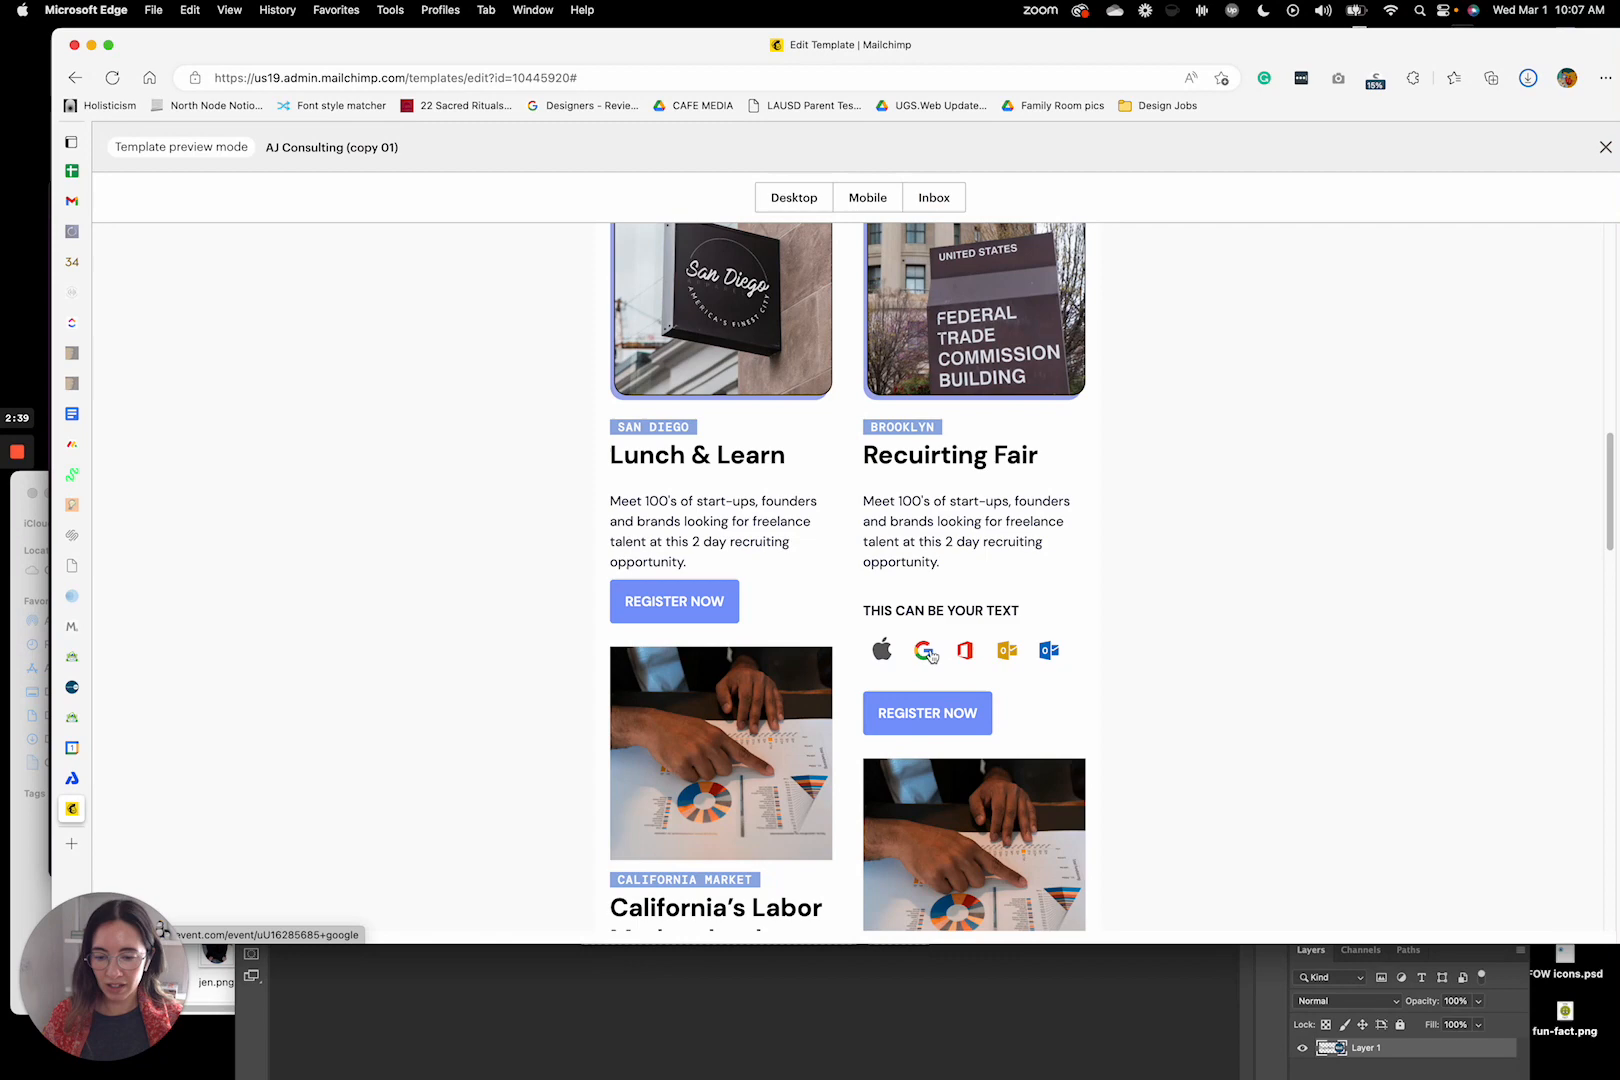
- Follow the template's Google icon to a prefilled San Diego Meeting event, Mar 8, 1:15–2:30pm
{"action": "left_click", "coordinate": [926, 652]}
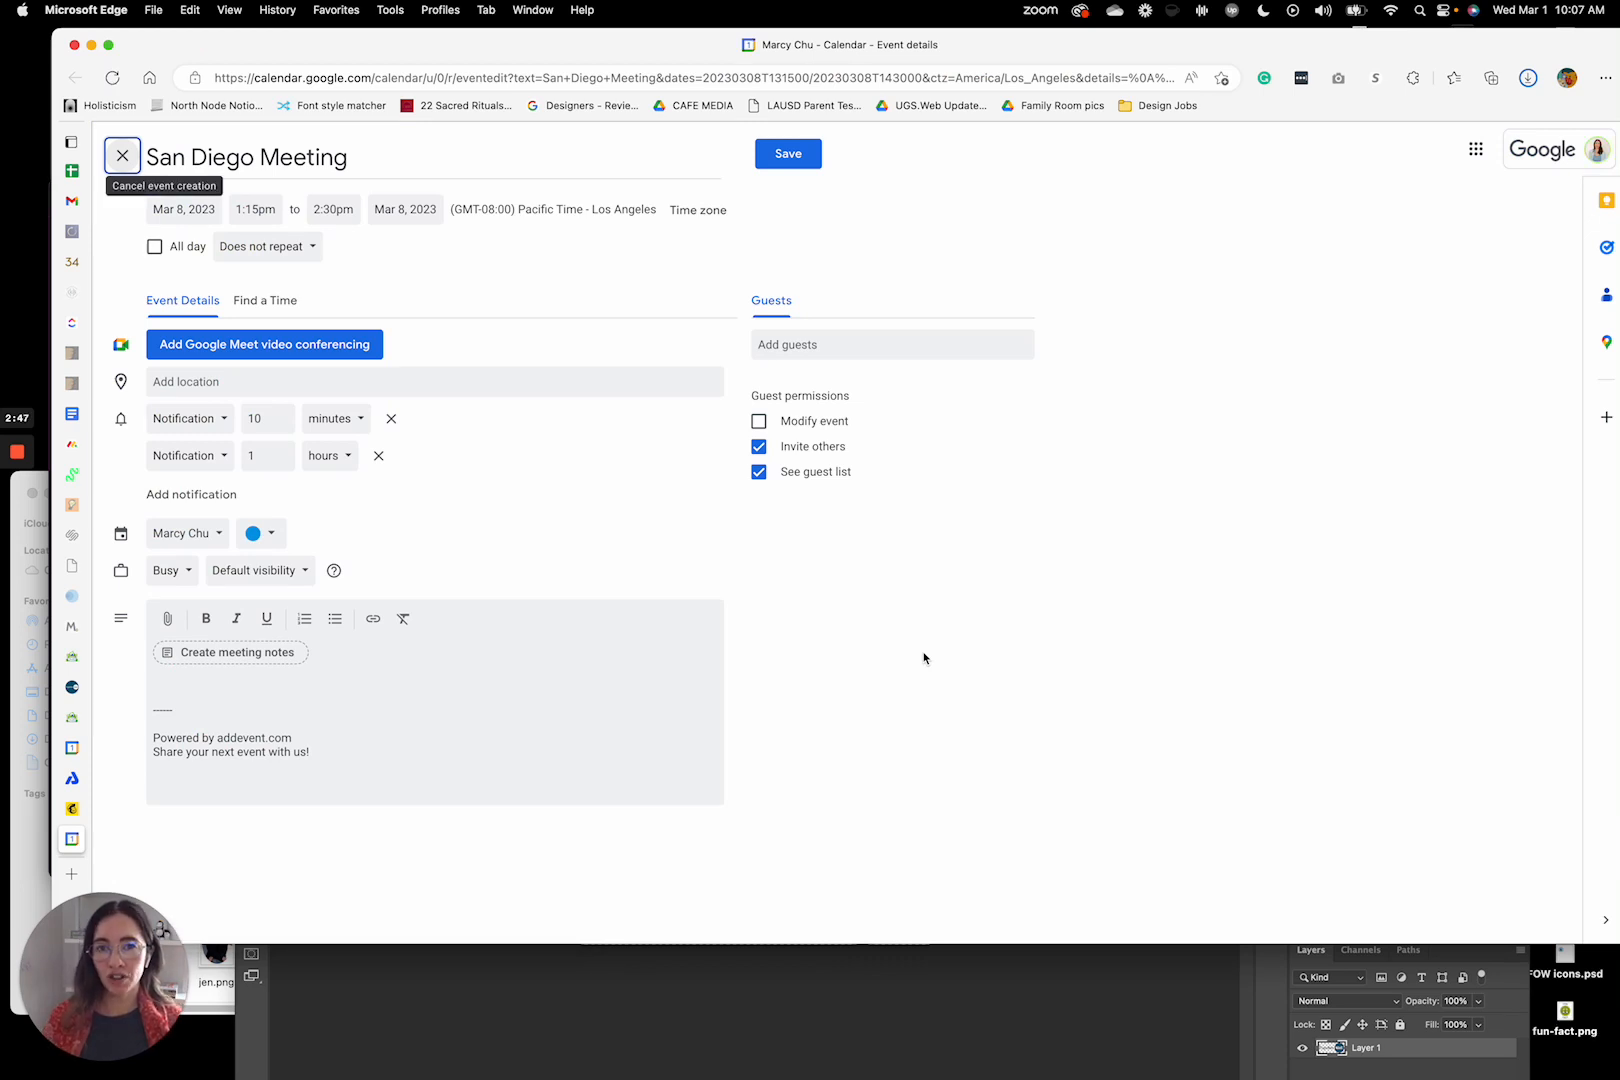
{"action": "mouse_move", "coordinate": [1434, 380]}
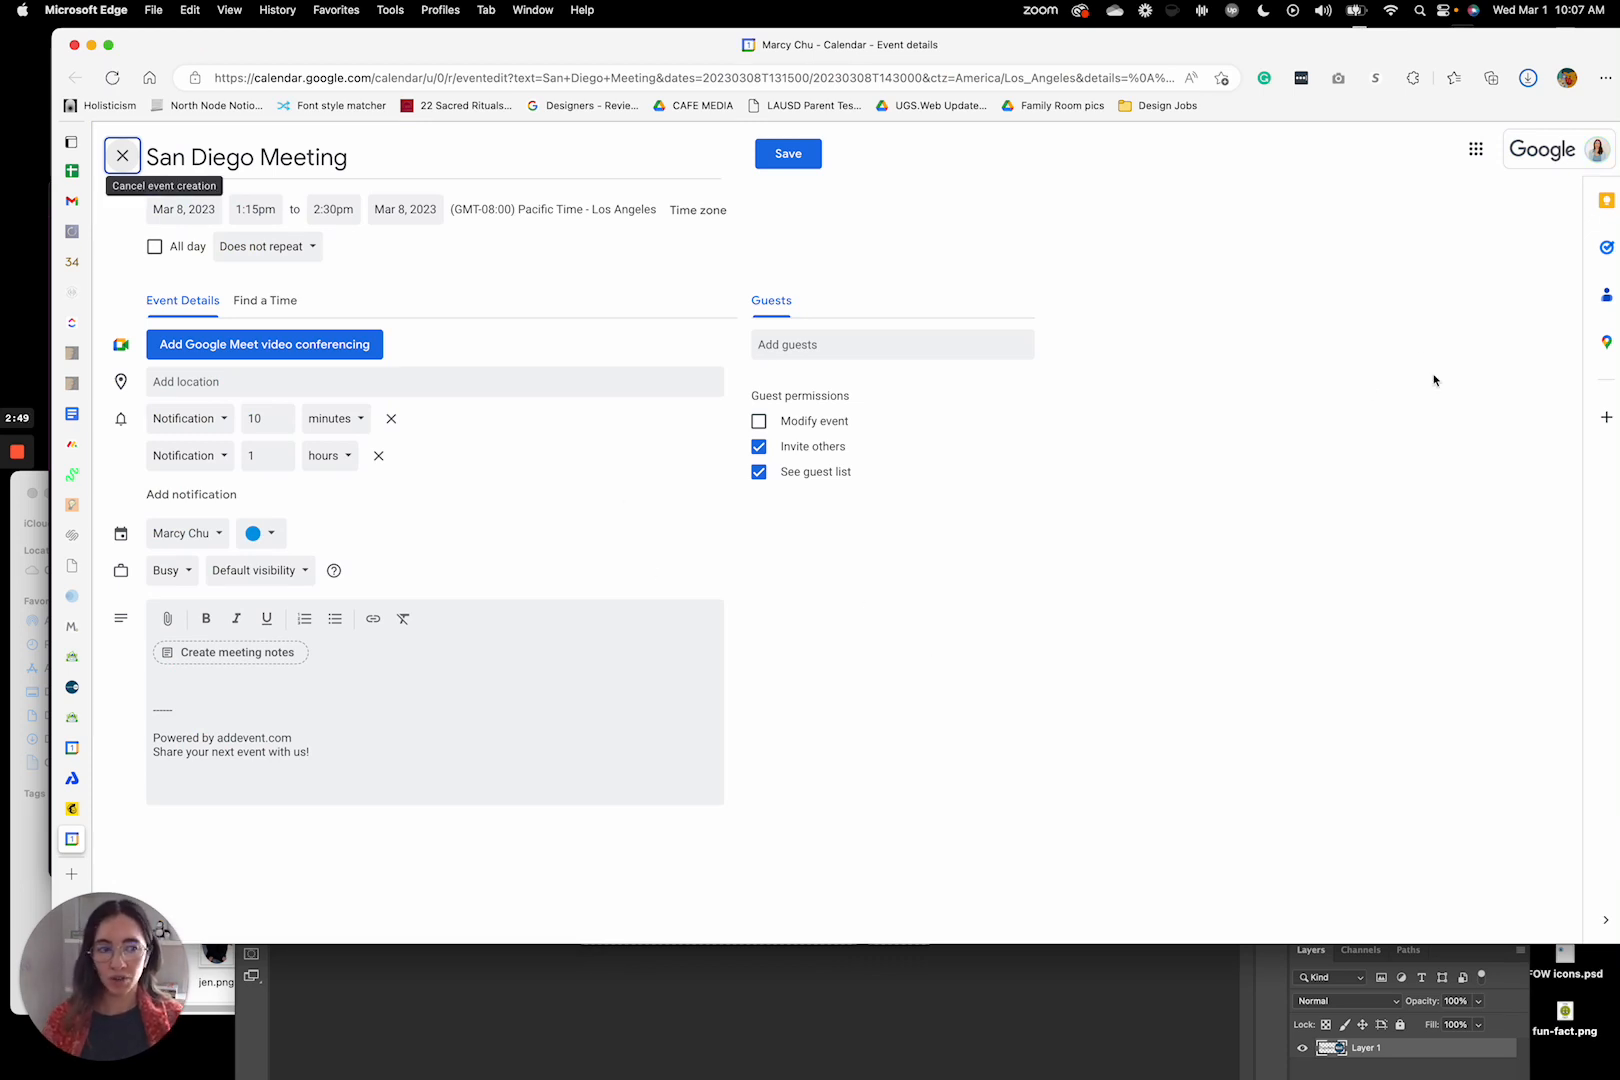